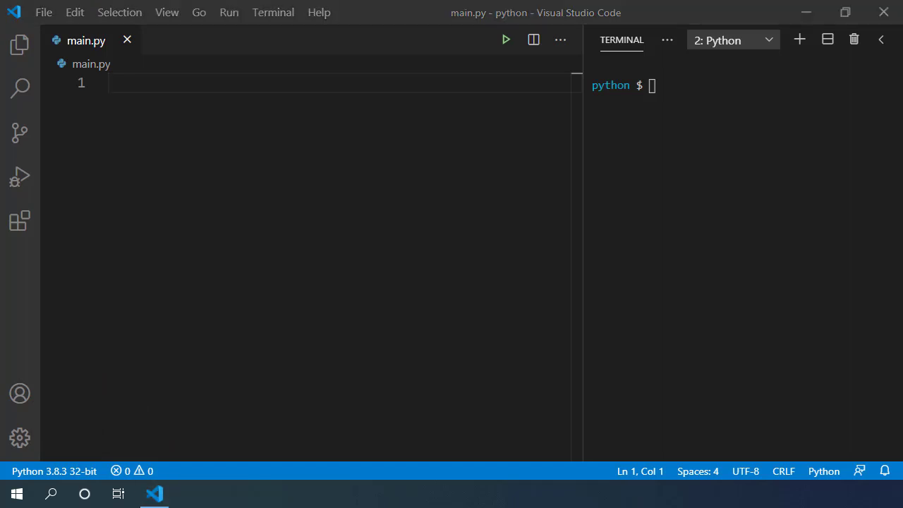
{"action": "mouse_move", "coordinate": [145, 145]}
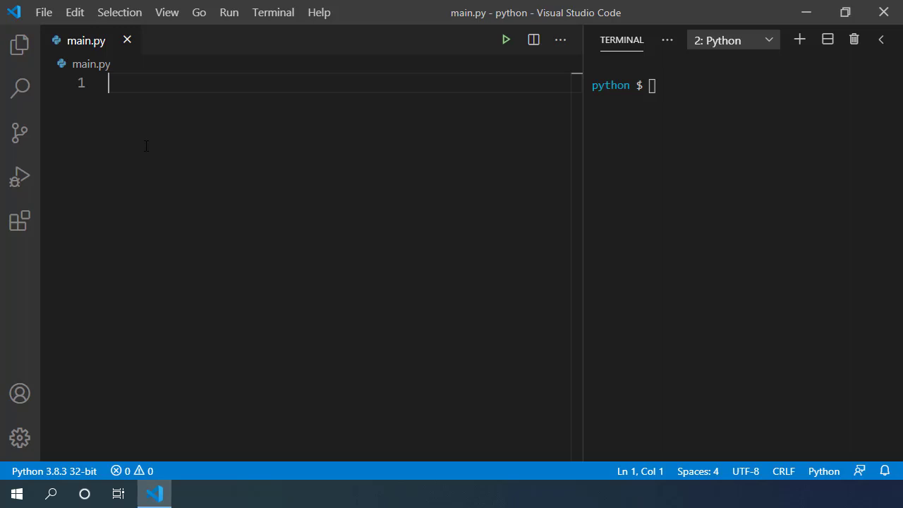
- Write class Laptop with __init__(self, brand, memory, cpu) and begin assigning the attributes on self
{"action": "type", "text": "cla"}
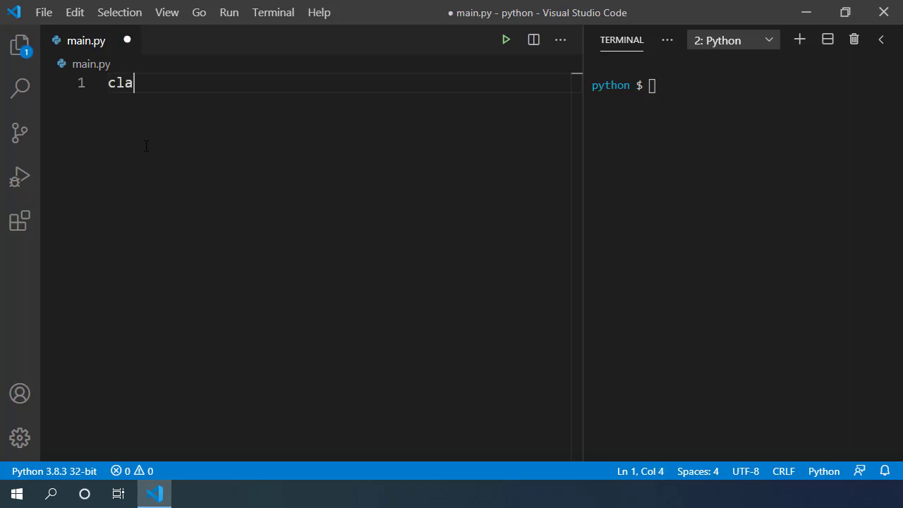
{"action": "type", "text": "ss Laptop:"}
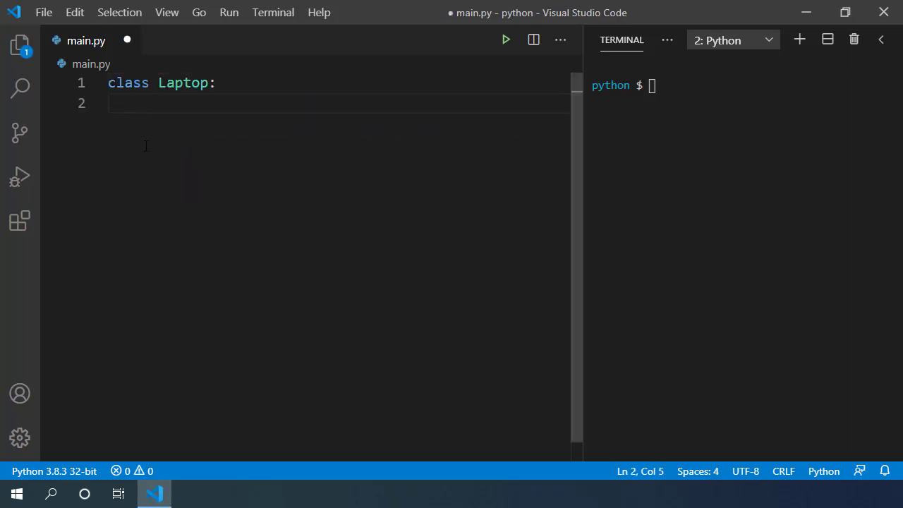
{"action": "type", "text": "def __init__(self"}
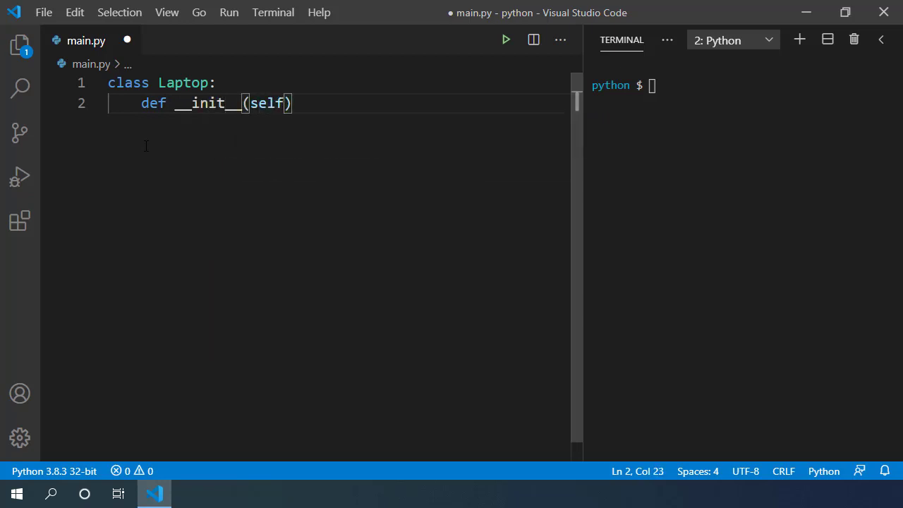
{"action": "type", "text": ","}
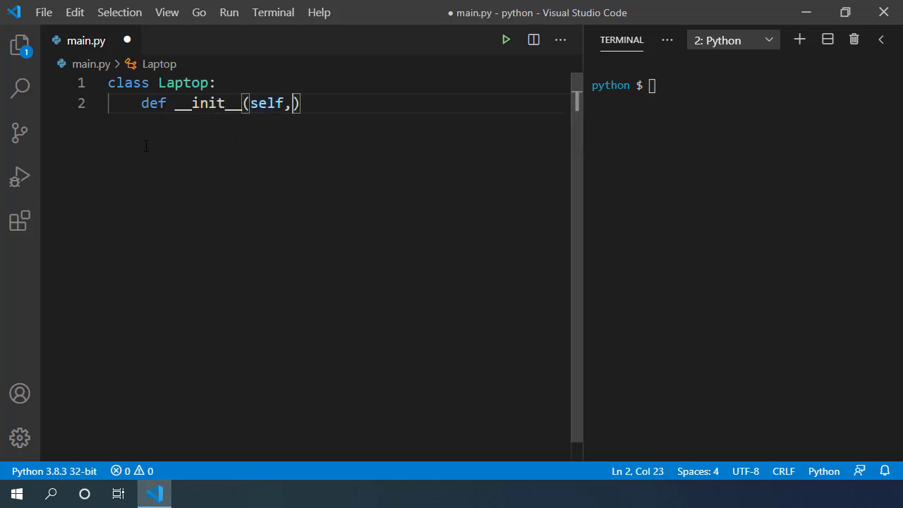
{"action": "type", "text": "brand,"}
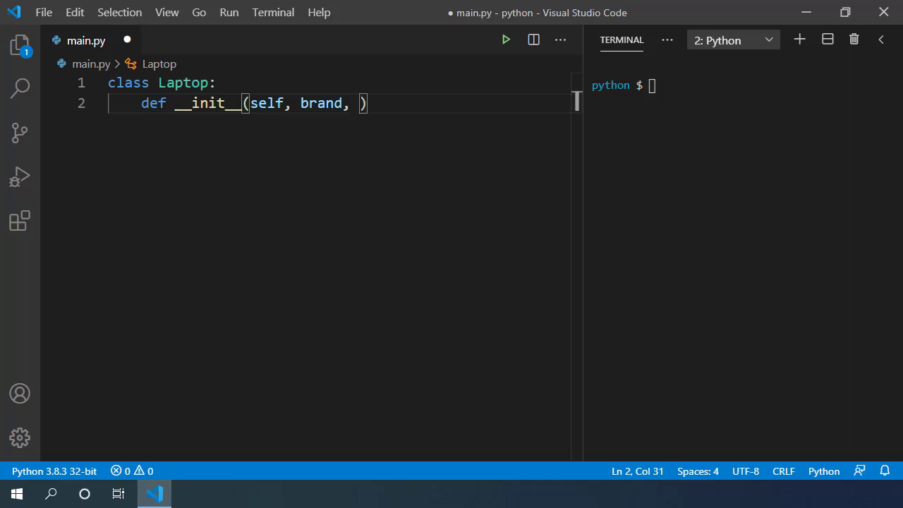
{"action": "type", "text": "memory,"}
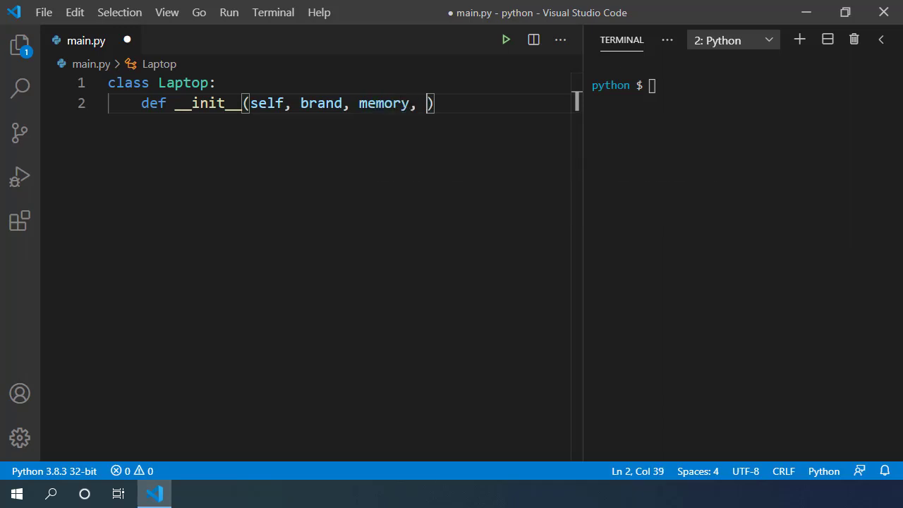
{"action": "type", "text": "cpu"}
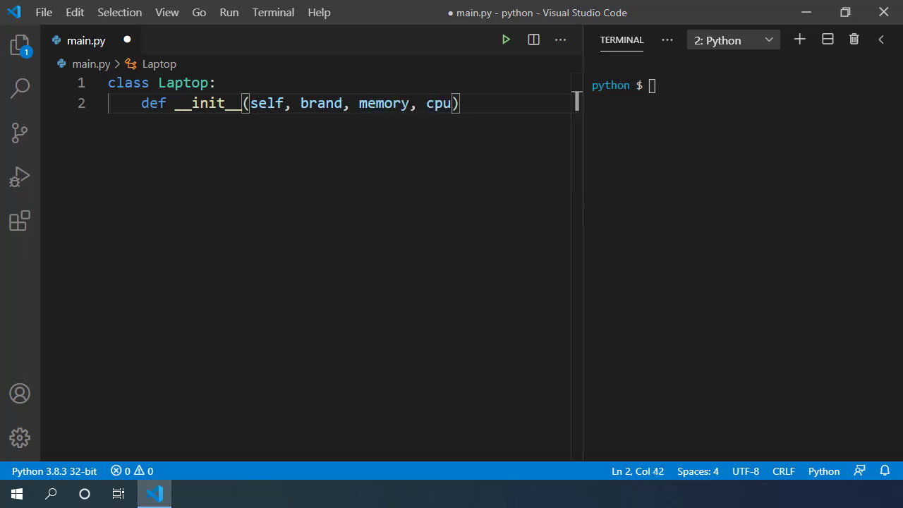
{"action": "type", "text": ":"}
{"action": "key", "text": "Return"}
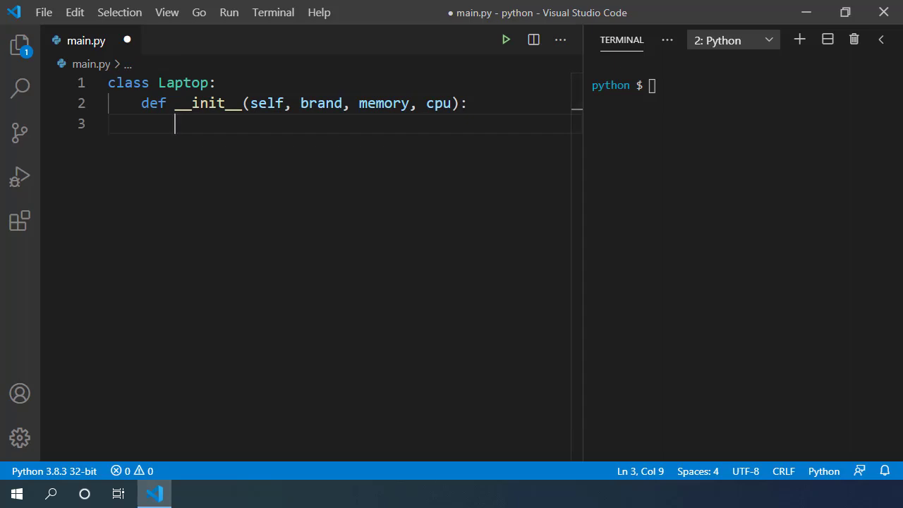
{"action": "type", "text": "sel."}
{"action": "type", "text": "self.memory = memory"}
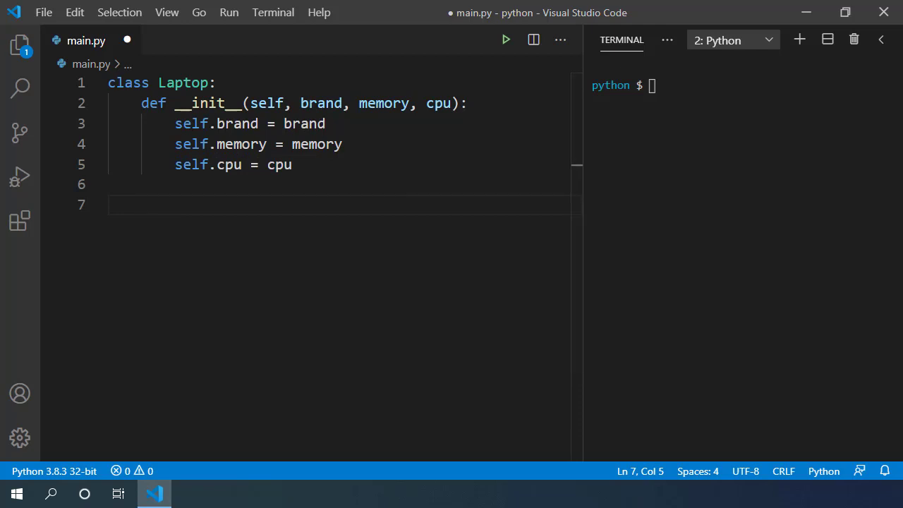
- Add print_details(self) printing self.brand, self.memory and self.cpu
{"action": "type", "text": "def print_d"}
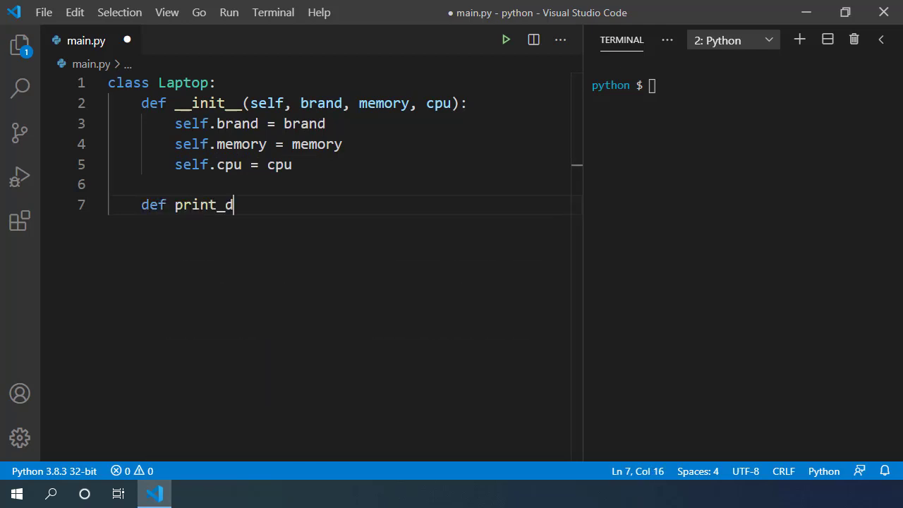
{"action": "type", "text": "etails(self):"}
{"action": "type", "text": "print(sel"}
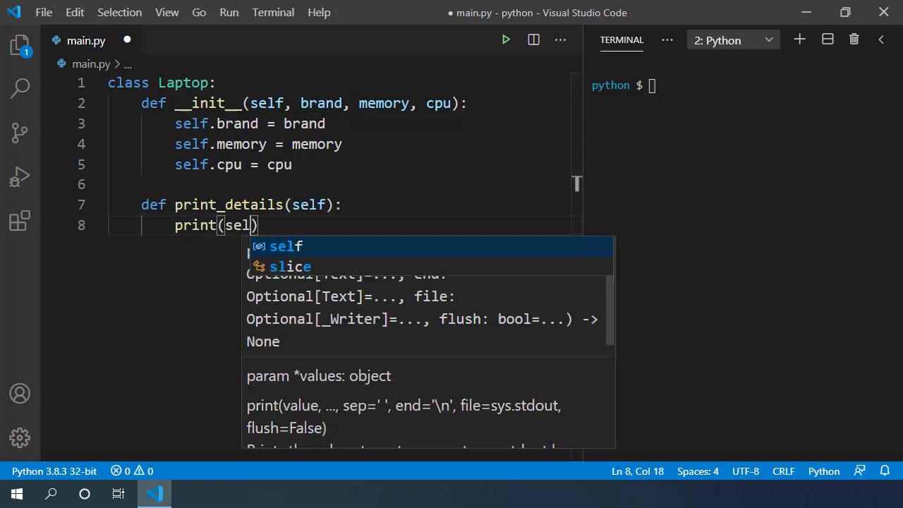
{"action": "type", "text": ".brand, sel"}
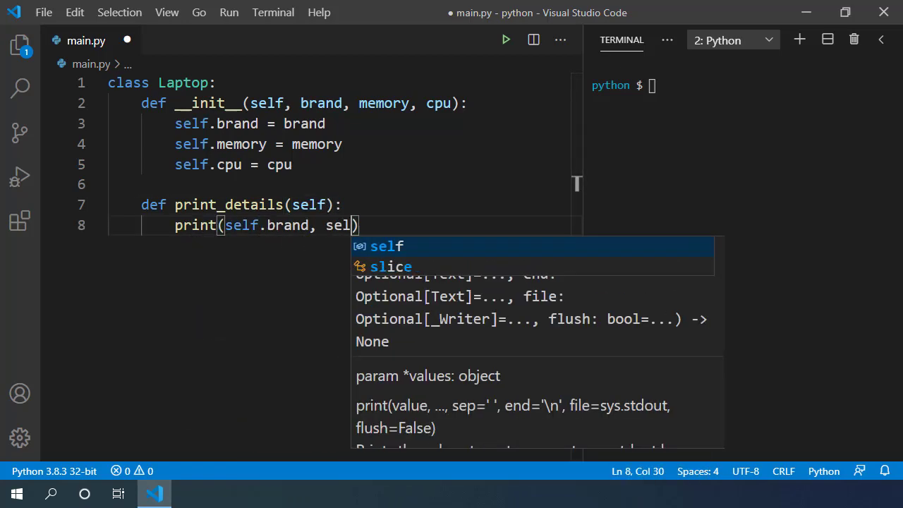
{"action": "type", "text": ".memory, self.cpu"}
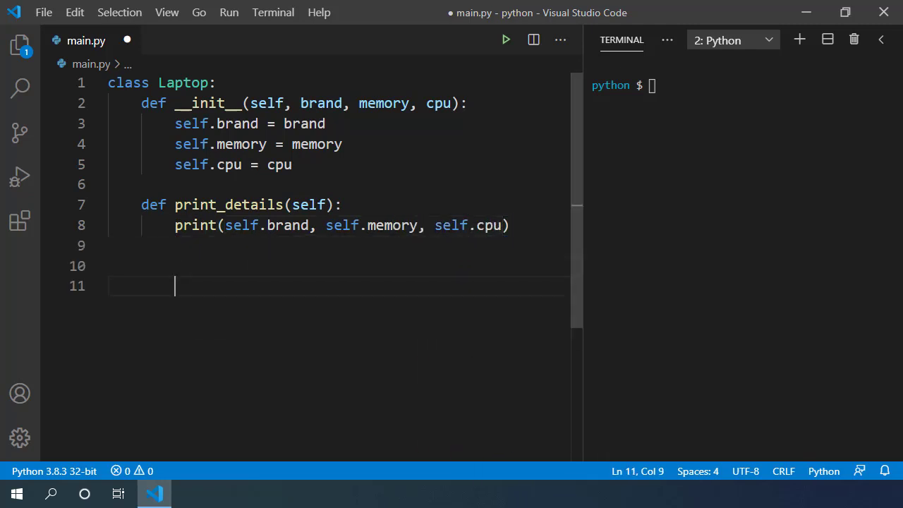
- Create hp_laptop = Laptop('HP', '8gb', 'i7 Processor') and call hp_laptop.print_details()
{"action": "type", "text": "Laptop('H"}
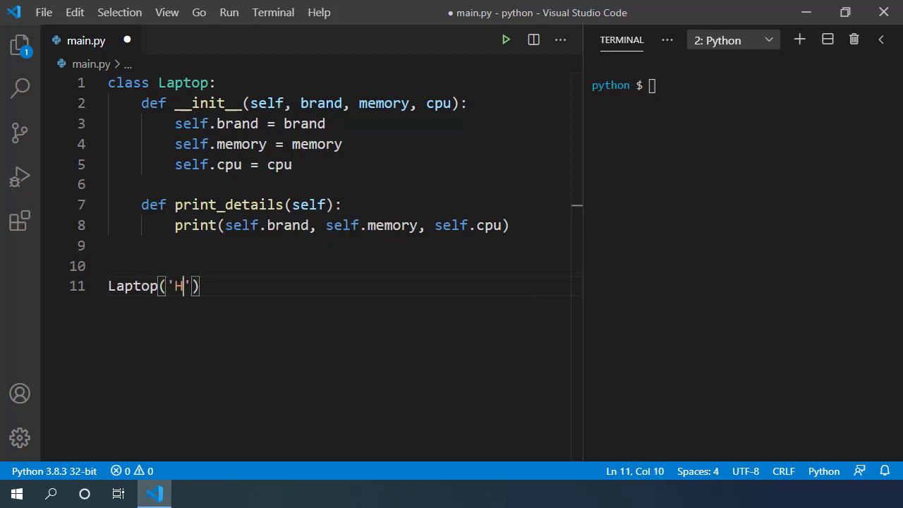
{"action": "type", "text": "P"}
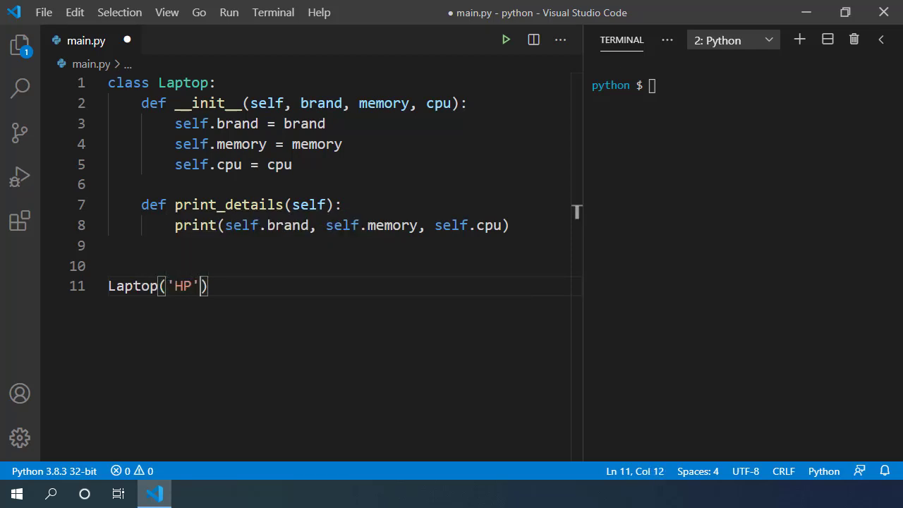
{"action": "type", "text": ", '8'"}
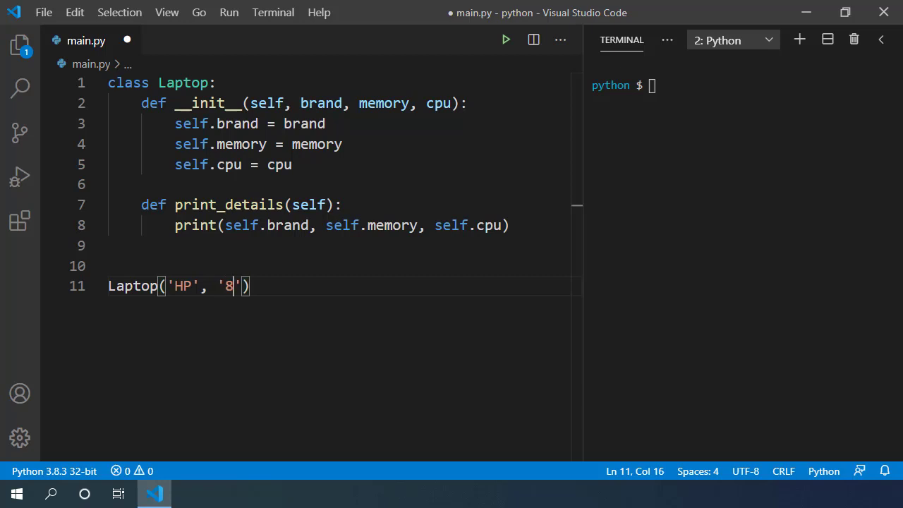
{"action": "type", "text": "gb', 'i"}
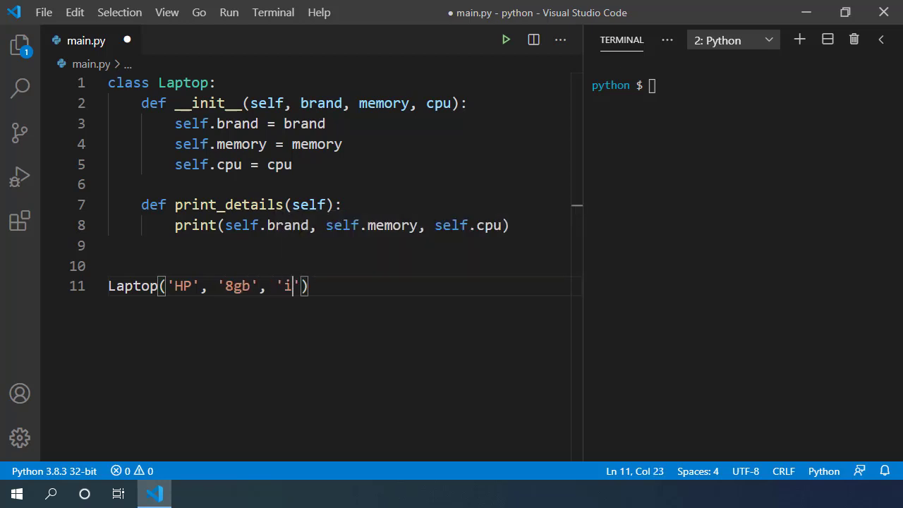
{"action": "type", "text": "7 Process"}
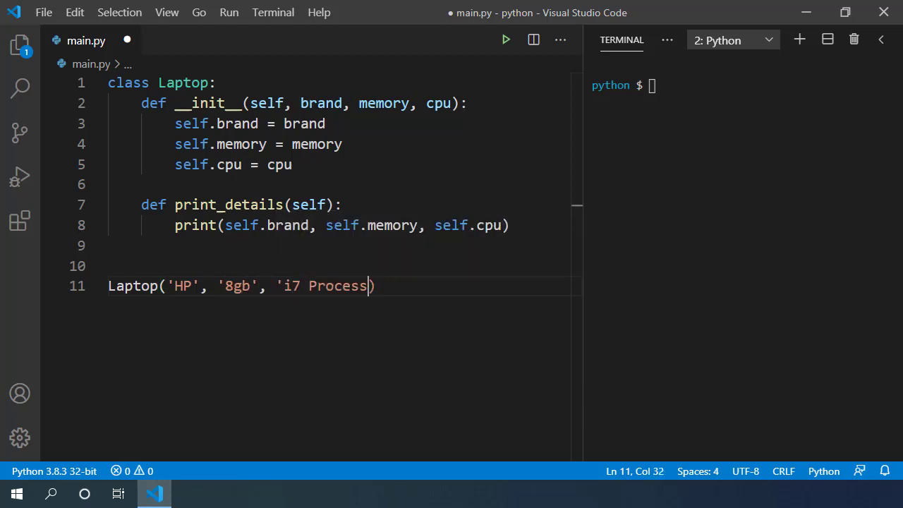
{"action": "type", "text": "or'"}
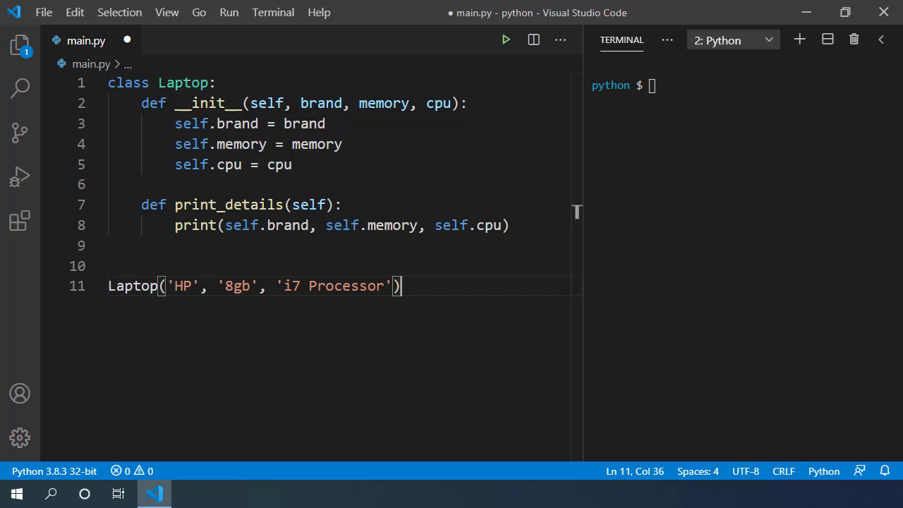
{"action": "type", "text": "hp_laptop ="}
{"action": "type", "text": "hp_laptop.print_details()"}
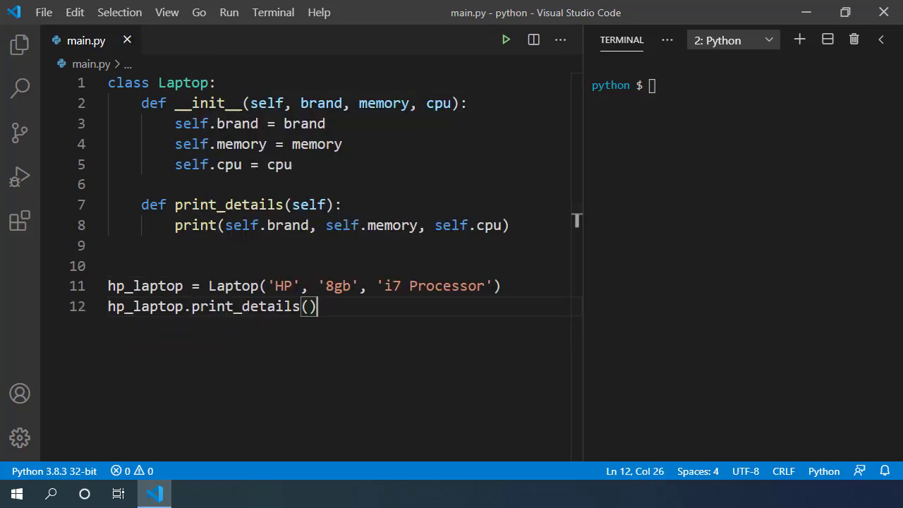
- Run main.py to print HP 8gb i7 Processor and insert a blank line above the hp_laptop code
{"action": "left_click", "coordinate": [505, 40]}
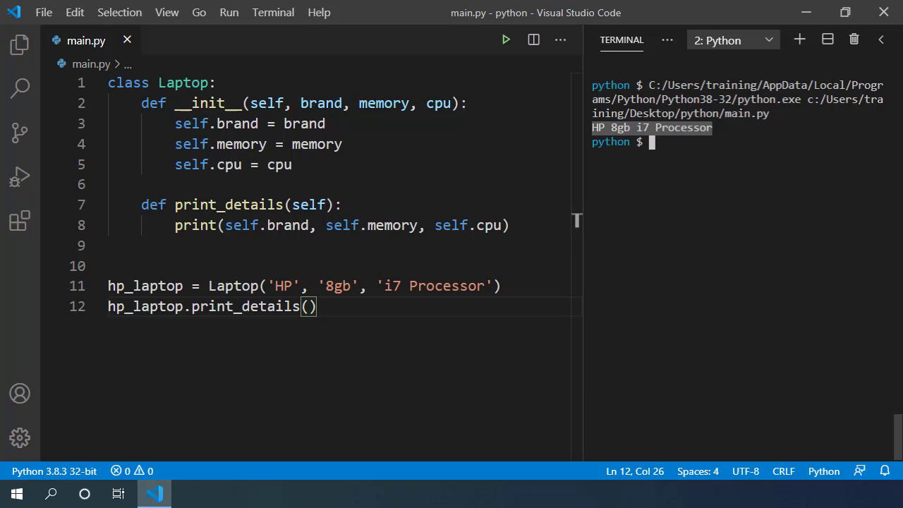
{"action": "double_click", "coordinate": [243, 144]}
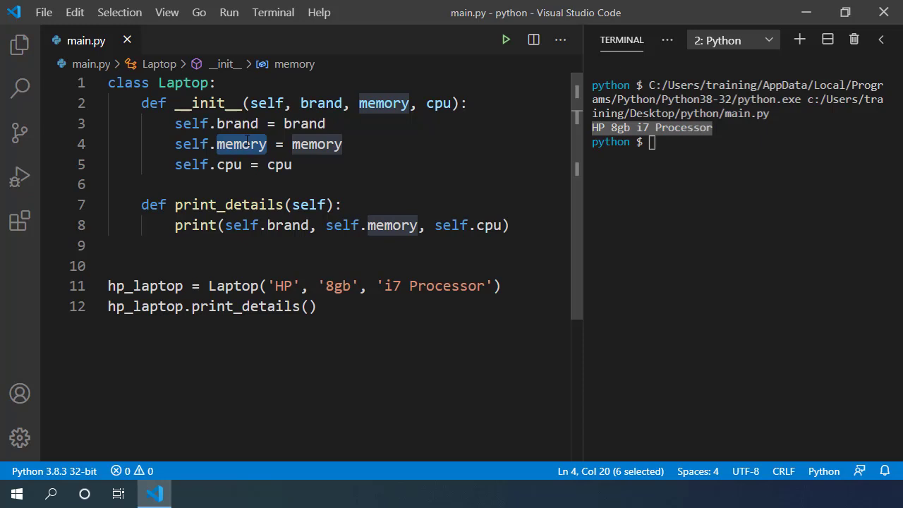
{"action": "left_click", "coordinate": [437, 103]}
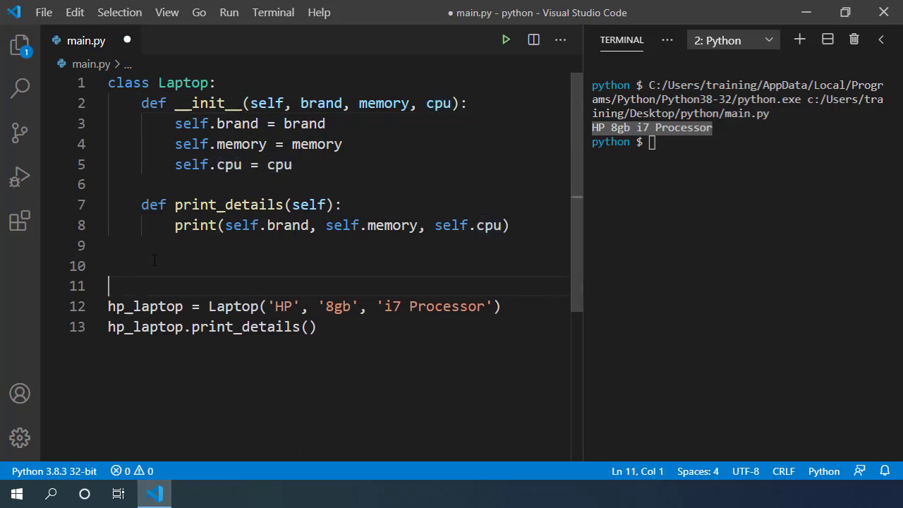
- Write class Memory with an __init__ setting self.size = '8gb' and save main.py
{"action": "type", "text": "class Memory:"}
{"action": "type", "text": "d"}
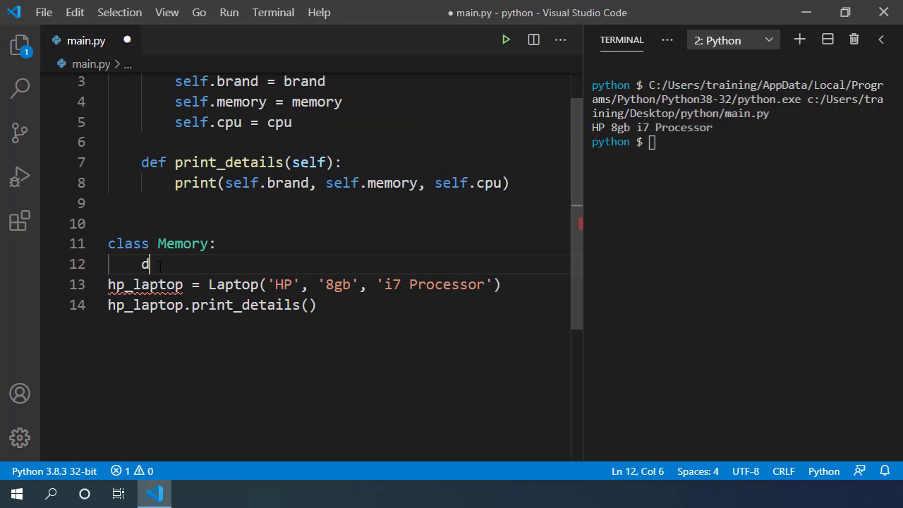
{"action": "type", "text": "ef __init__(self"}
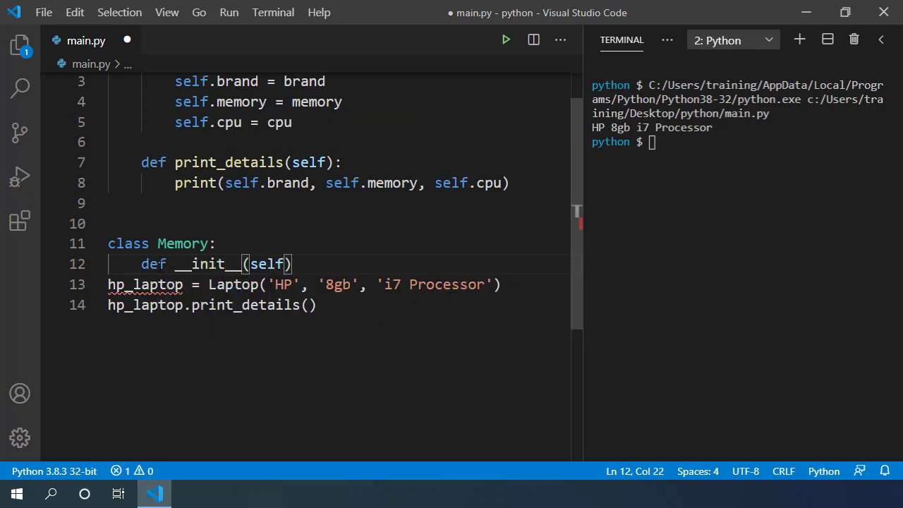
{"action": "type", "text": ":"}
{"action": "type", "text": "self.size = '8gb'"}
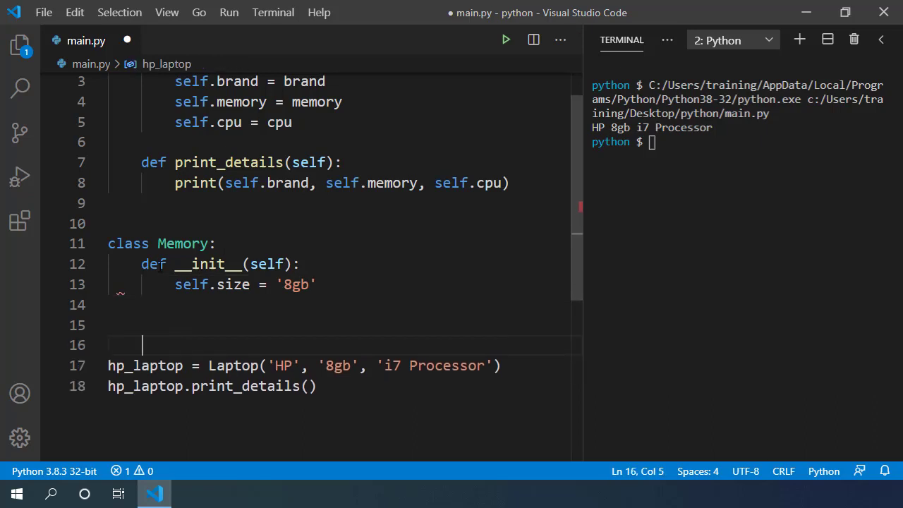
{"action": "key", "text": "ctrl+s"}
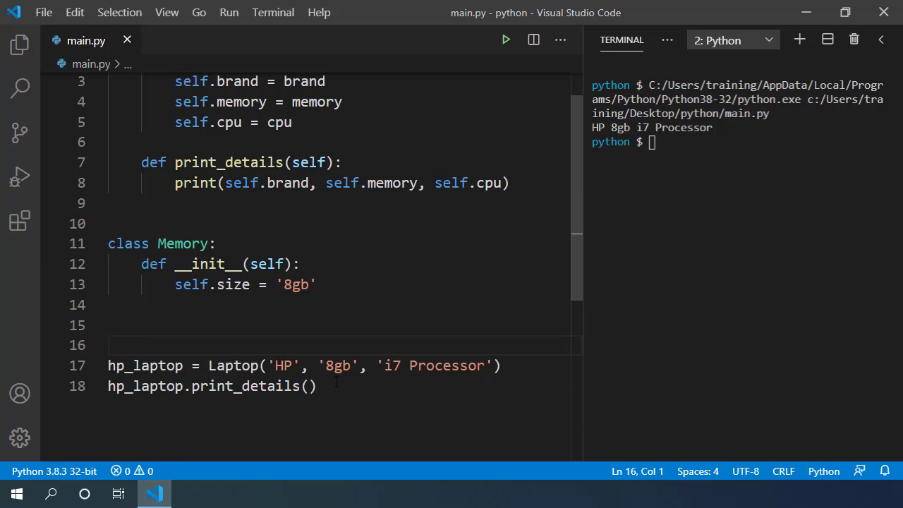
- Highlight the '8gb' argument in the HP laptop call and move to the blank line before hp_laptop
{"action": "double_click", "coordinate": [338, 365]}
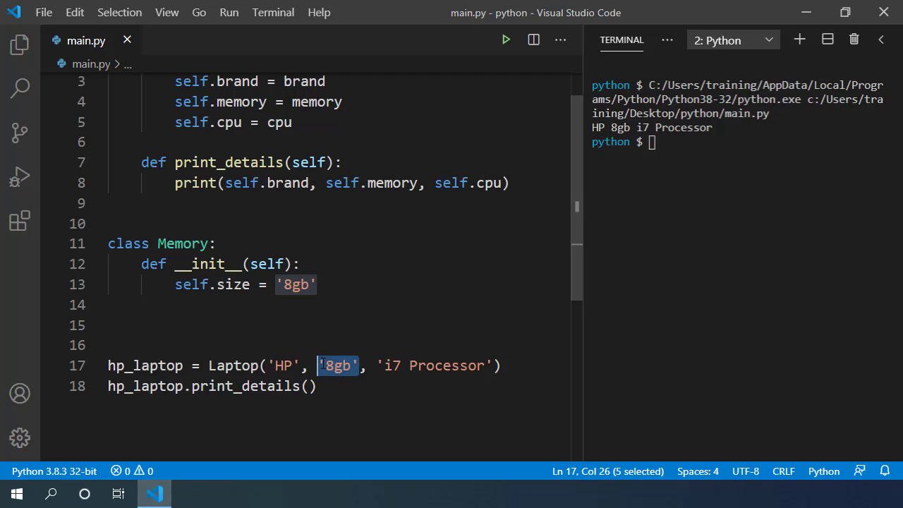
{"action": "double_click", "coordinate": [182, 242]}
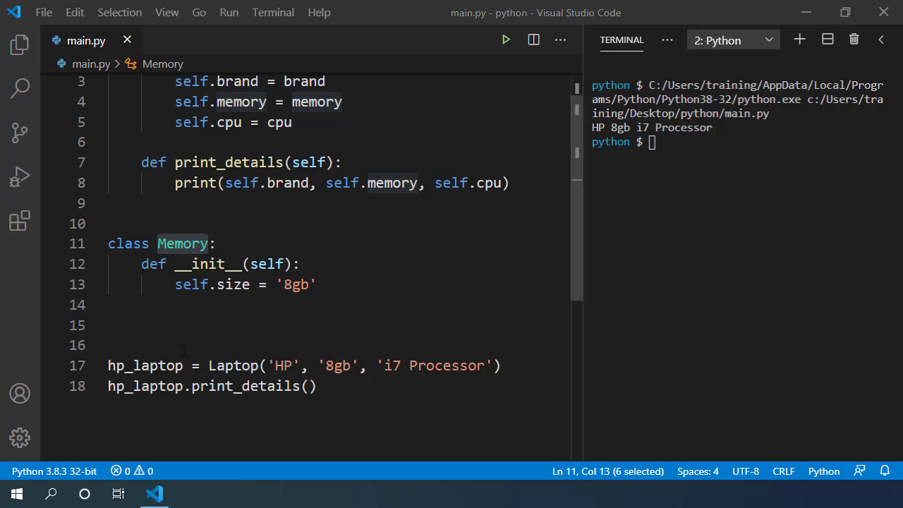
{"action": "left_click", "coordinate": [112, 344]}
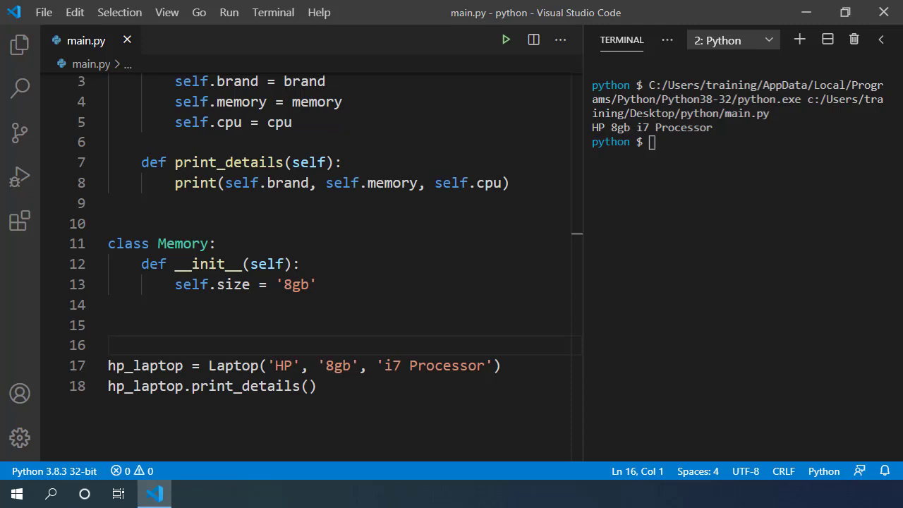
- Add eight_gb = Memory() and replace the '8gb' argument of hp_laptop with eight_gb, then save
{"action": "type", "text": "eight"}
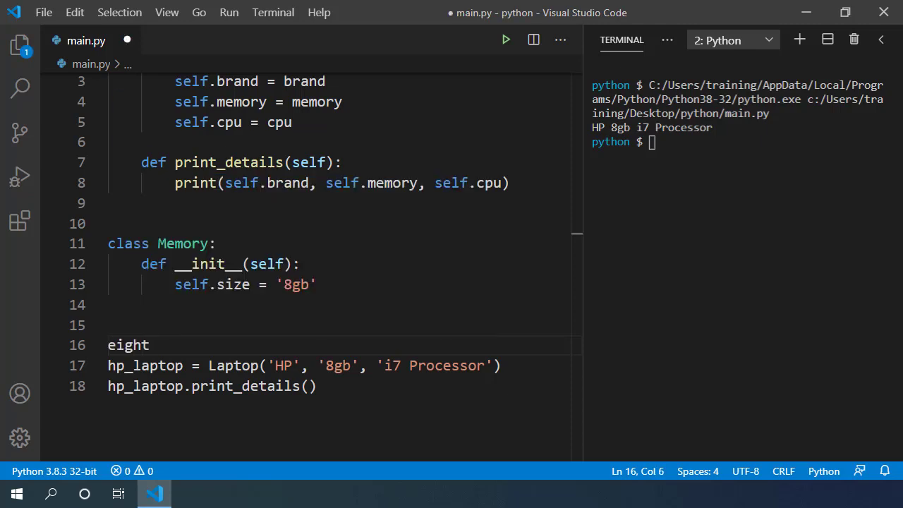
{"action": "type", "text": "_gb = Memory()"}
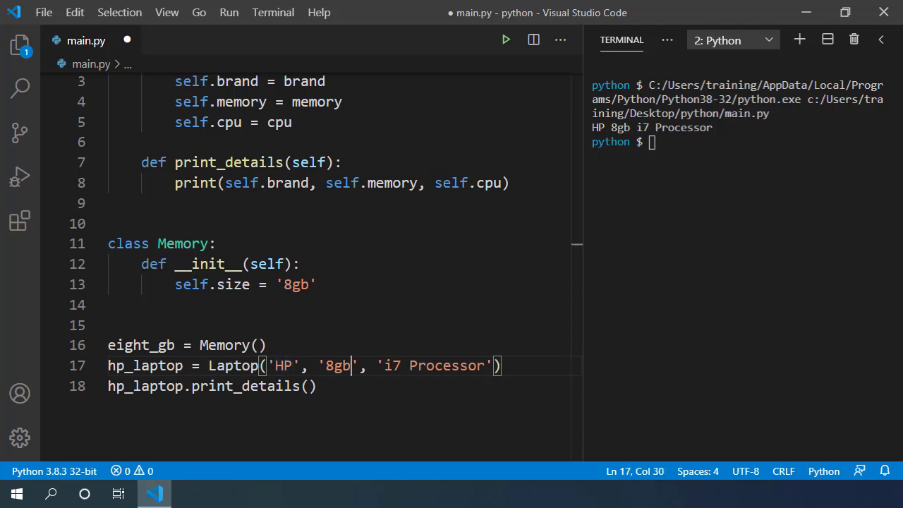
{"action": "double_click", "coordinate": [337, 366]}
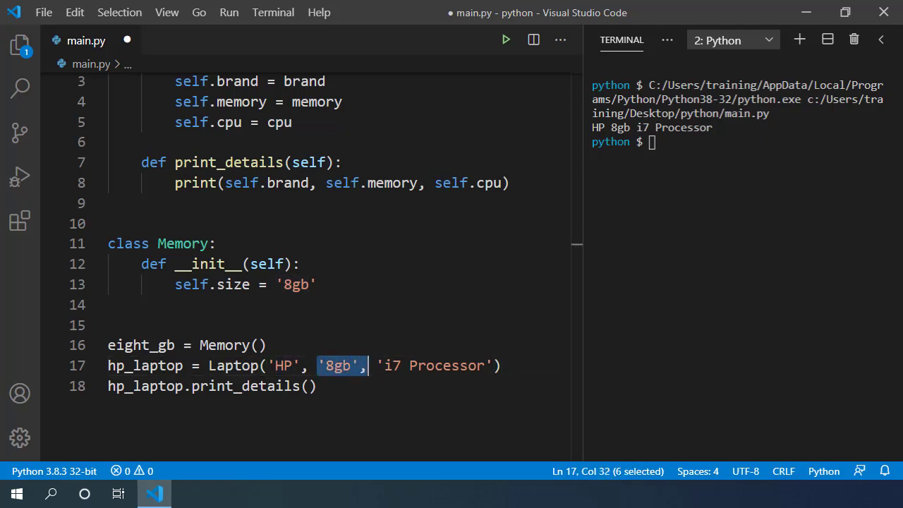
{"action": "key", "text": "Delete"}
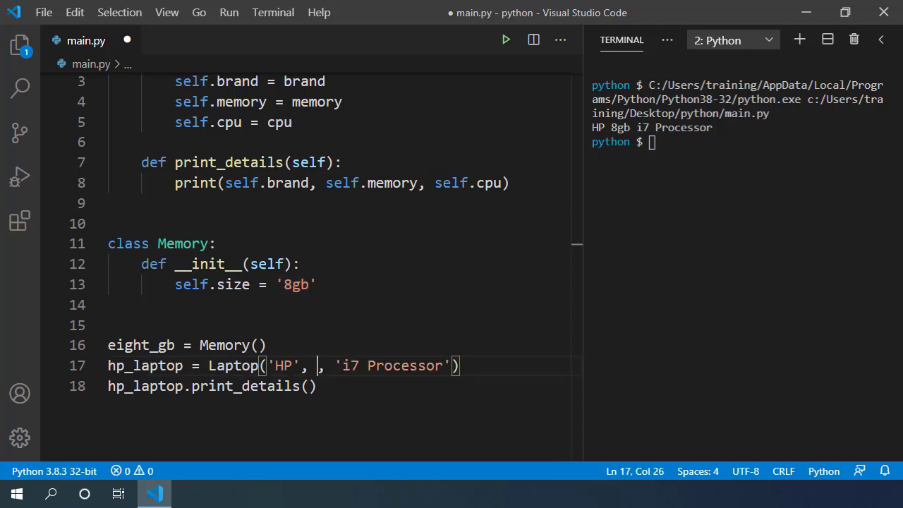
{"action": "type", "text": "eight_gb"}
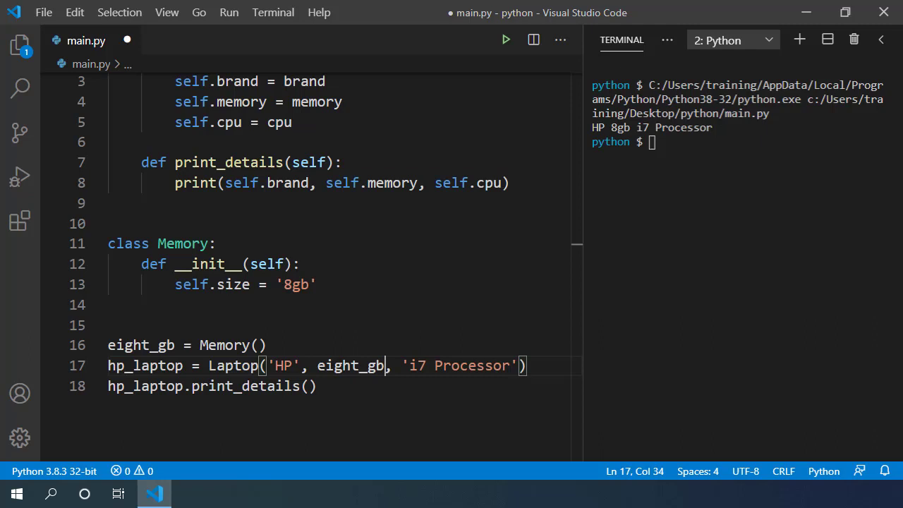
{"action": "key", "text": "ctrl+s"}
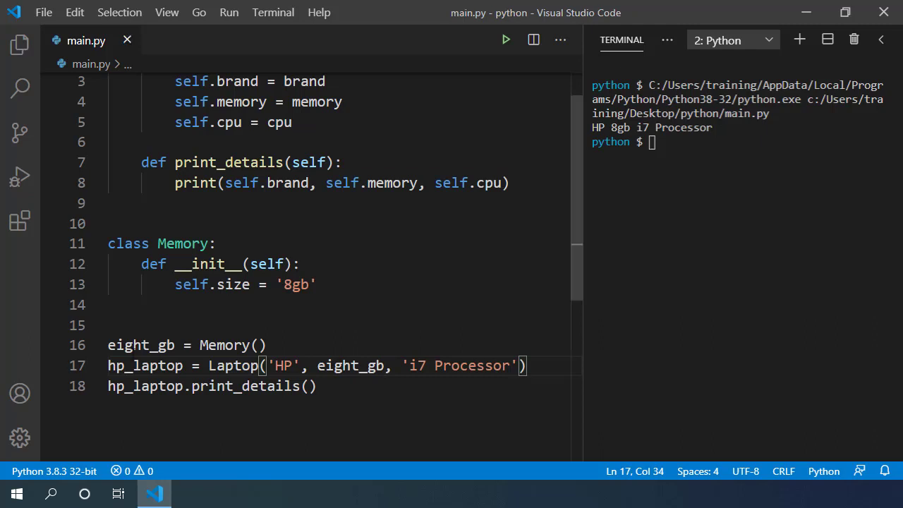
- Point out where eight_gb is used and self.memory inside print_details
{"action": "double_click", "coordinate": [141, 344]}
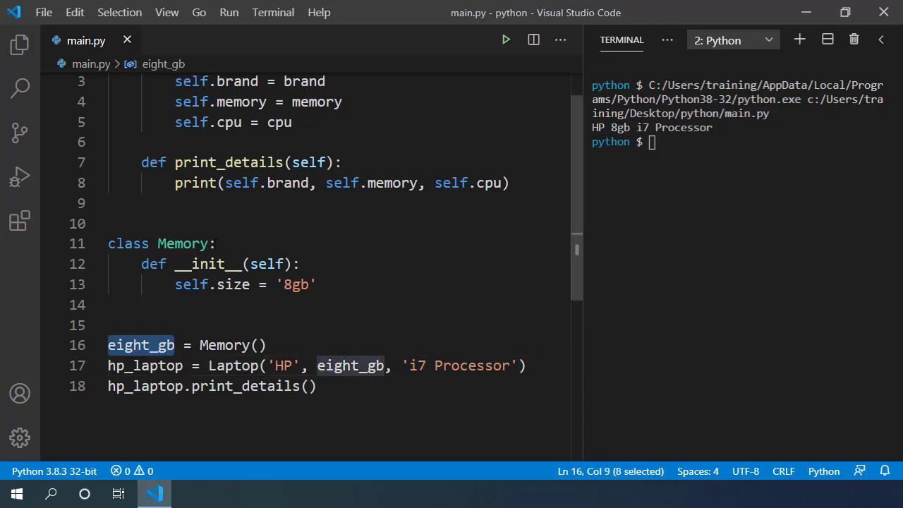
{"action": "double_click", "coordinate": [228, 162]}
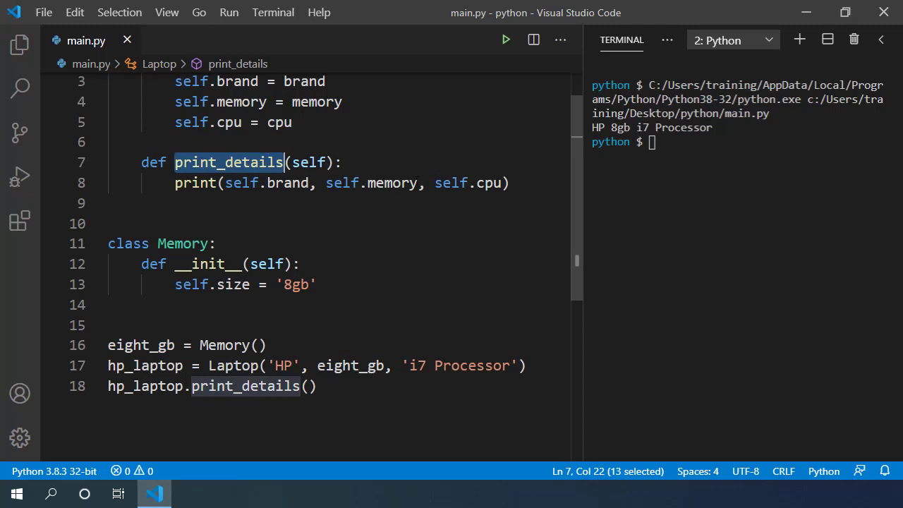
{"action": "double_click", "coordinate": [372, 184]}
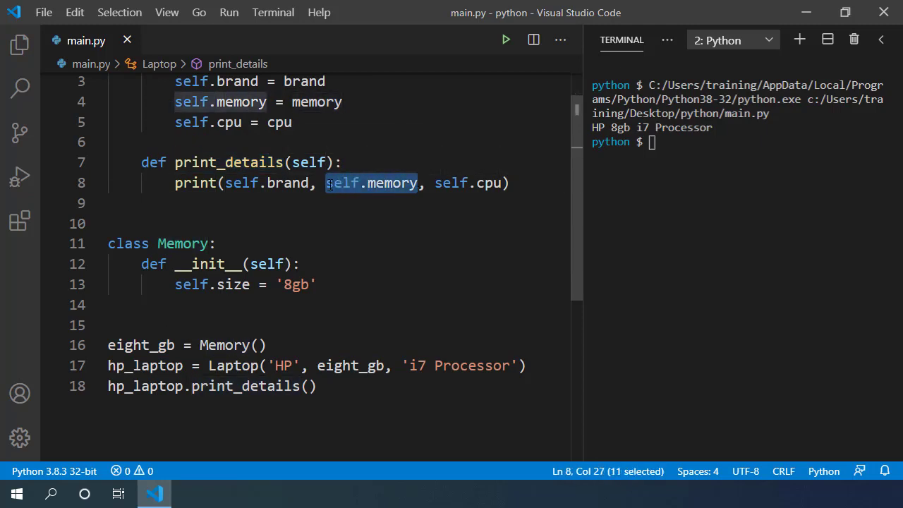
- Run main.py so the HP output shows a Memory object reference instead of a size
{"action": "left_click", "coordinate": [505, 39]}
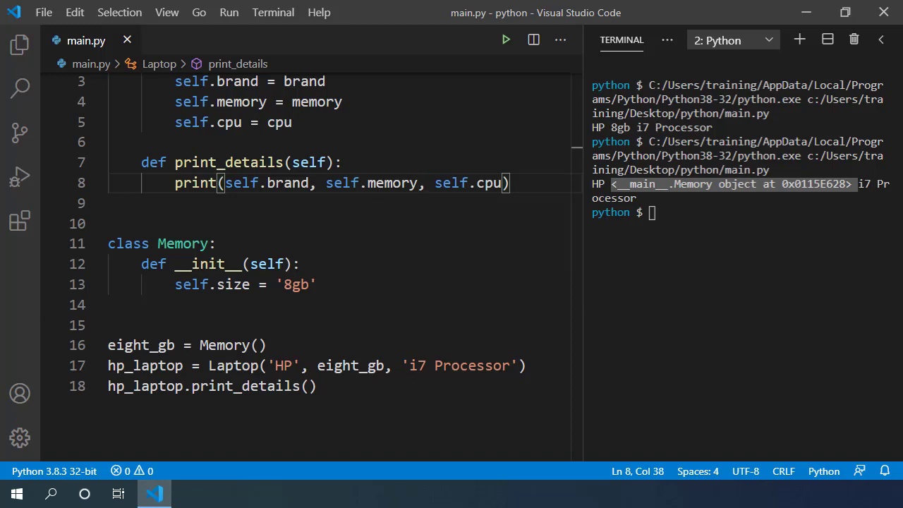
- Change the print to self.memory.size, save and run so HP prints 8gb again
{"action": "type", "text": ".size"}
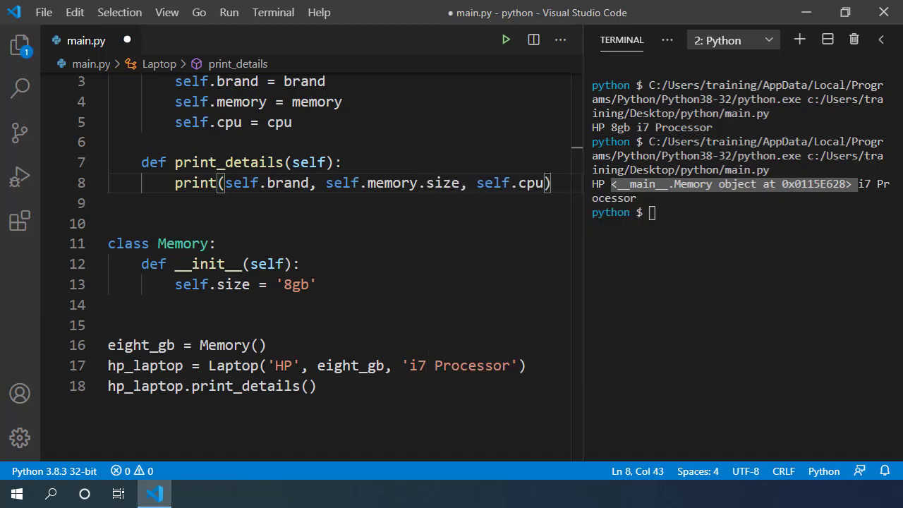
{"action": "key", "text": "ctrl+s"}
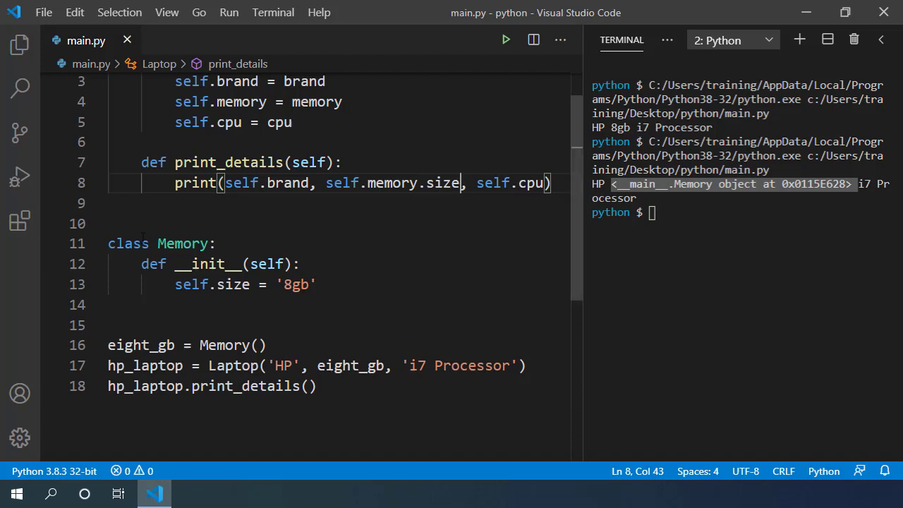
{"action": "left_click", "coordinate": [505, 40]}
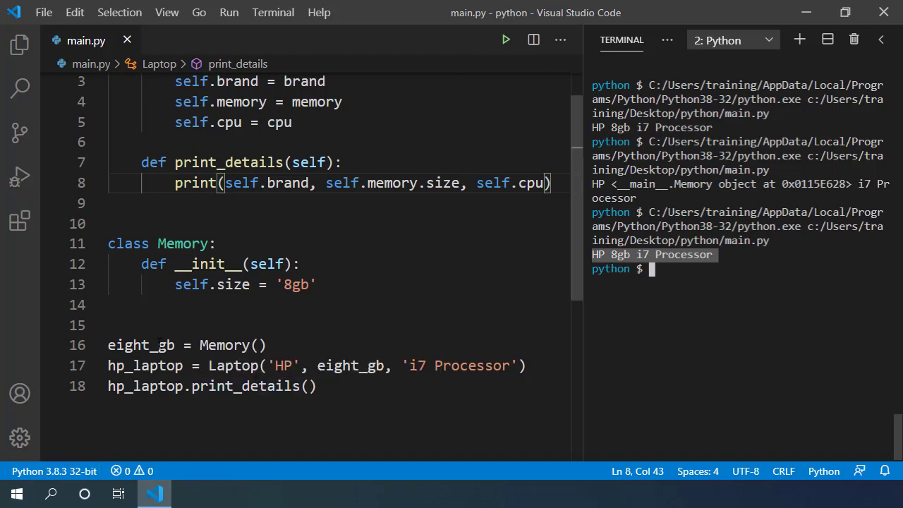
{"action": "double_click", "coordinate": [141, 344]}
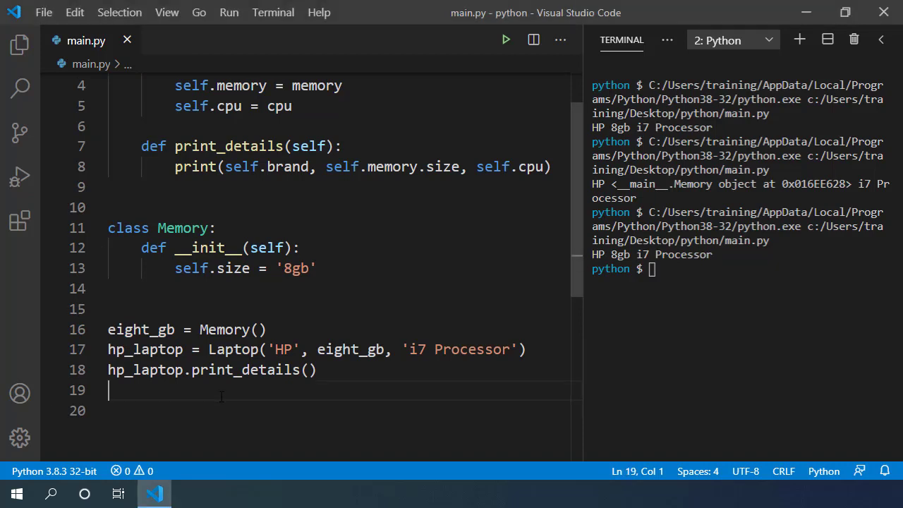
- Add dell_laptop = Laptop('Dell', eight_gb, 'i5') with dell_laptop.print_details(), and start a print line
{"action": "type", "text": "dell_laptop"}
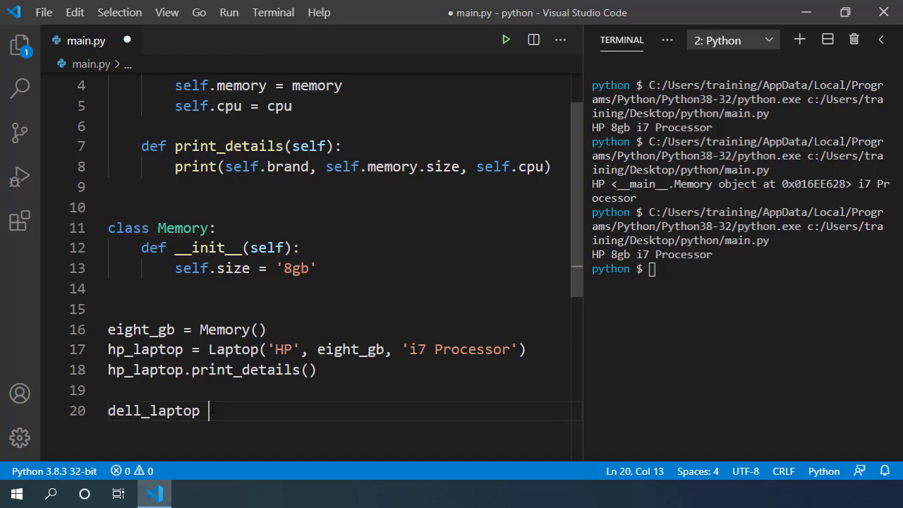
{"action": "type", "text": "= Laptop('"}
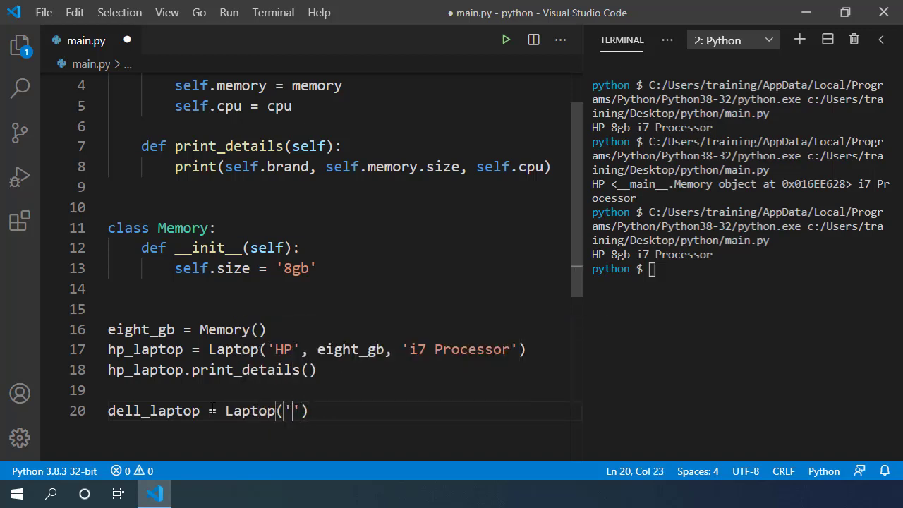
{"action": "type", "text": "Dell', eight_gb, 'i5"}
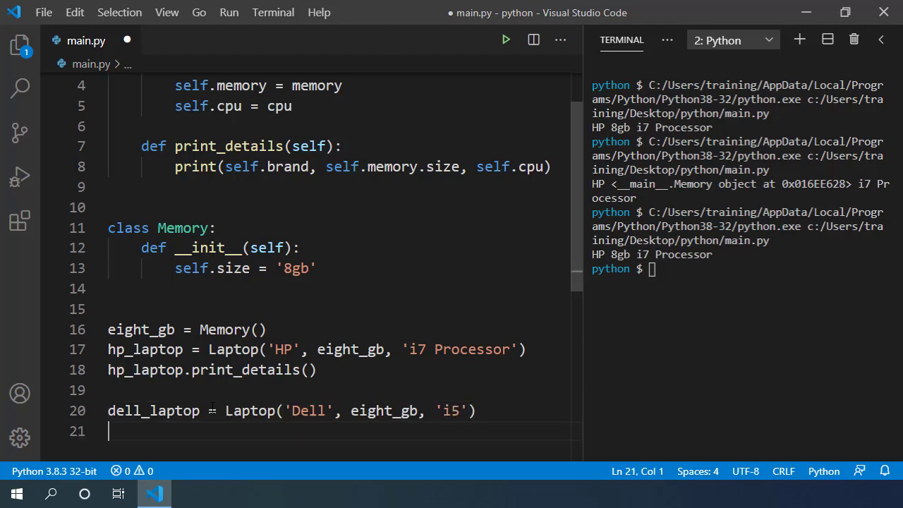
{"action": "type", "text": "dell_laptop."}
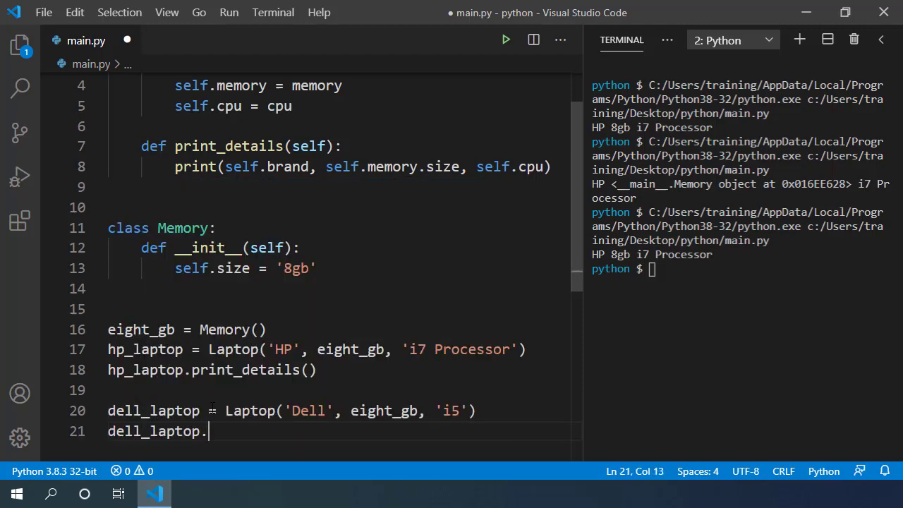
{"action": "type", "text": "print_details()"}
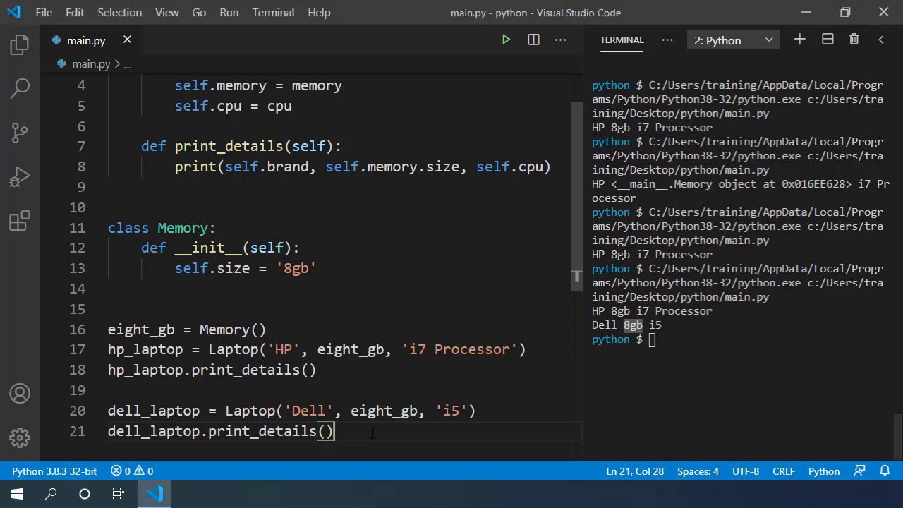
{"action": "type", "text": "print("}
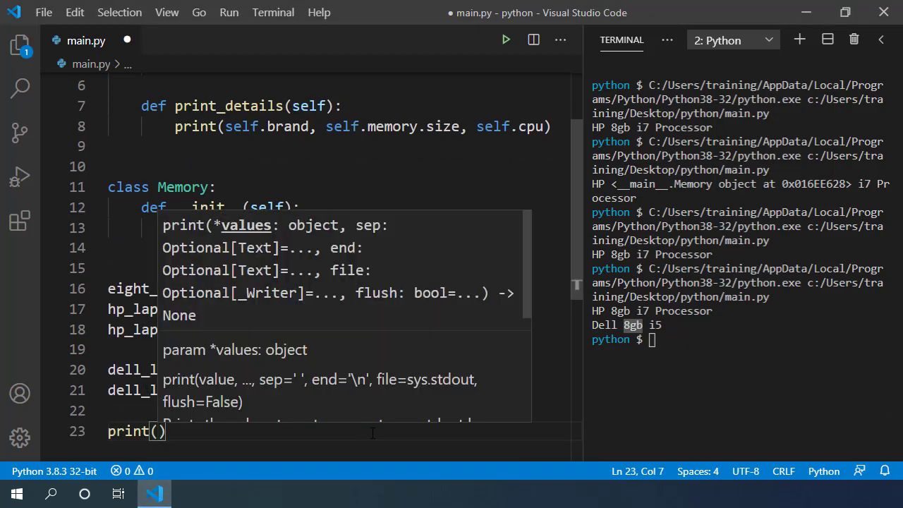
- Print id(hp_laptop.memory) and id(dell_laptop.memory), run to show both ids match, and begin an hp_laptop.memory line
{"action": "type", "text": "id(hp_laptop.memory"}
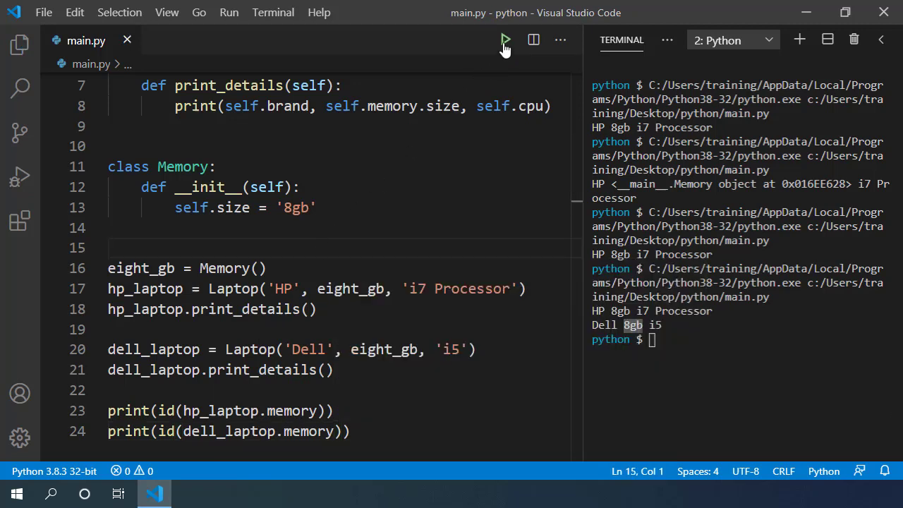
{"action": "left_click", "coordinate": [504, 40]}
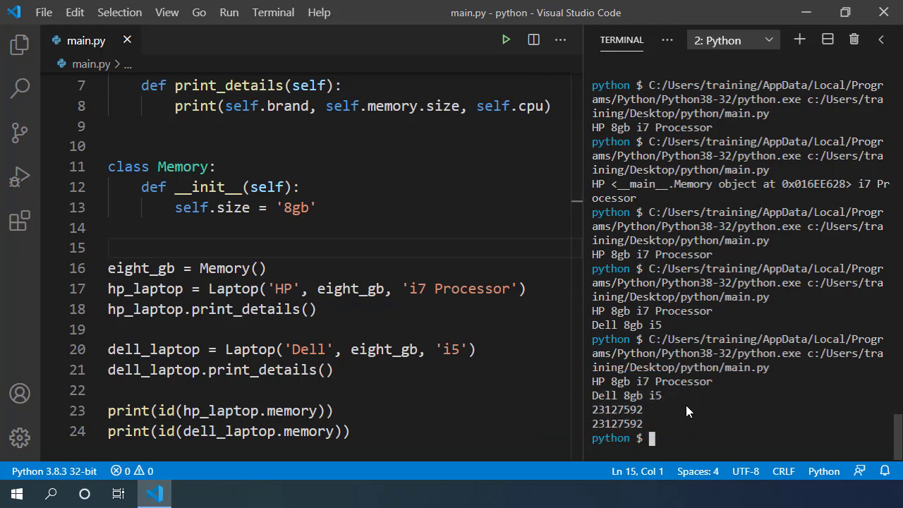
{"action": "double_click", "coordinate": [141, 268]}
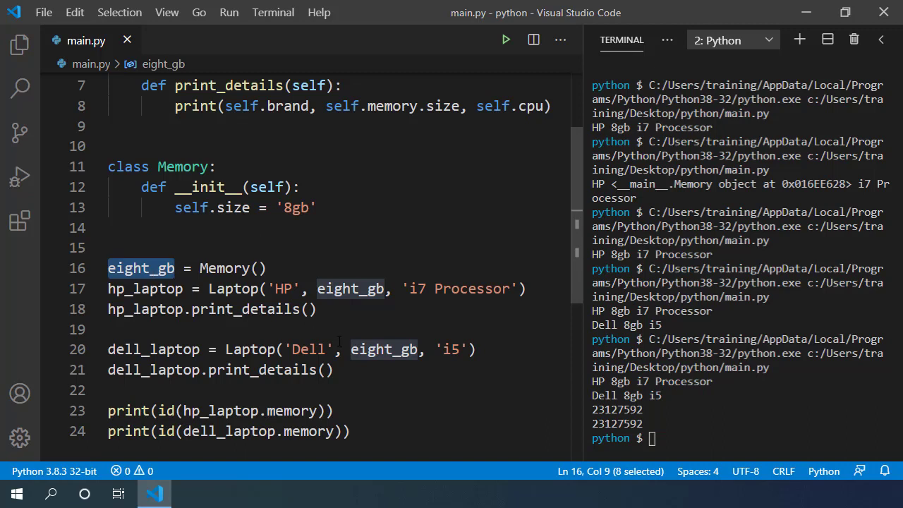
{"action": "left_click", "coordinate": [525, 288]}
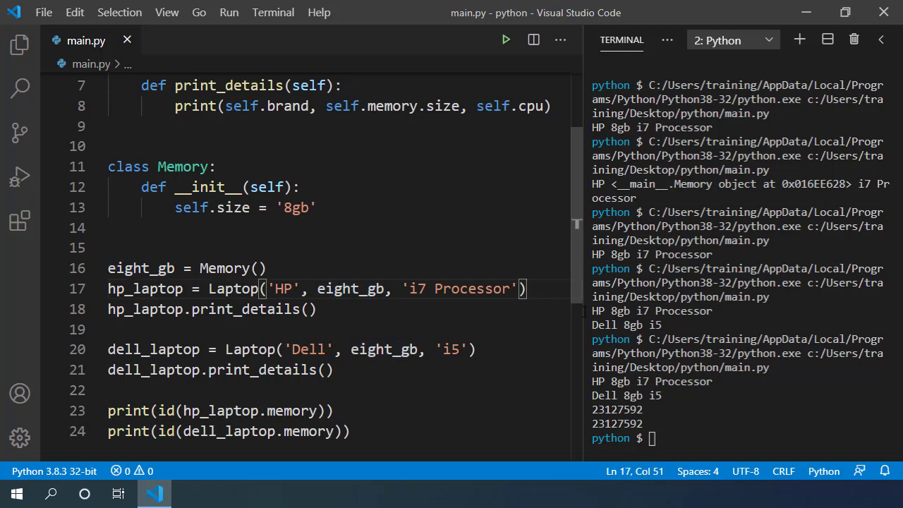
{"action": "type", "text": "hp_laptop.memory"}
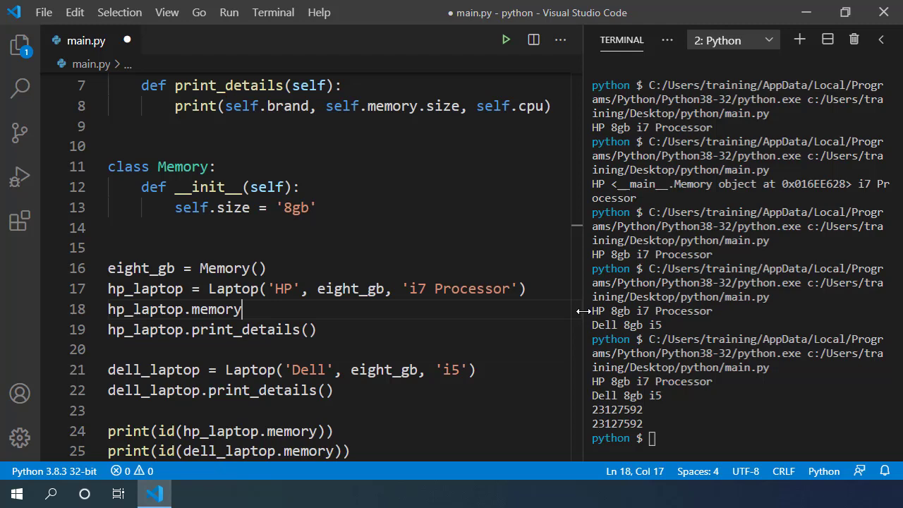
{"action": "type", "text": ".size = '4gb"}
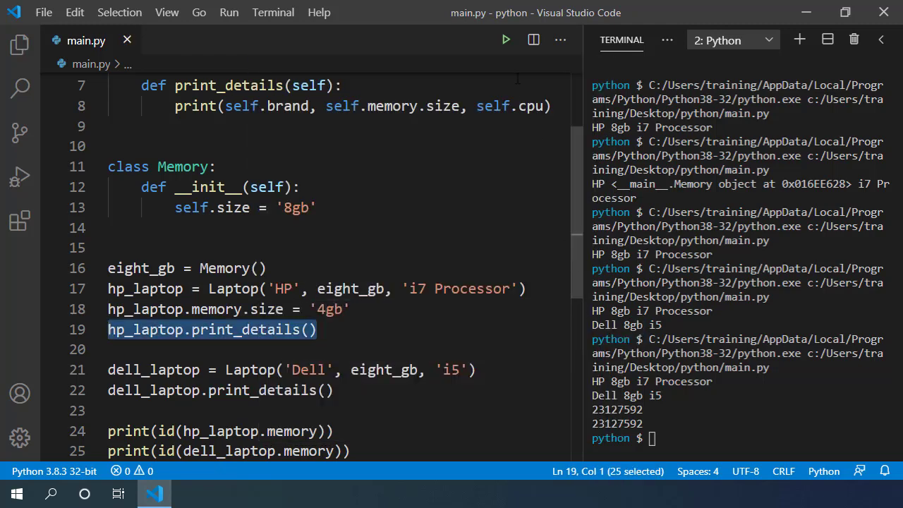
{"action": "left_click", "coordinate": [505, 39]}
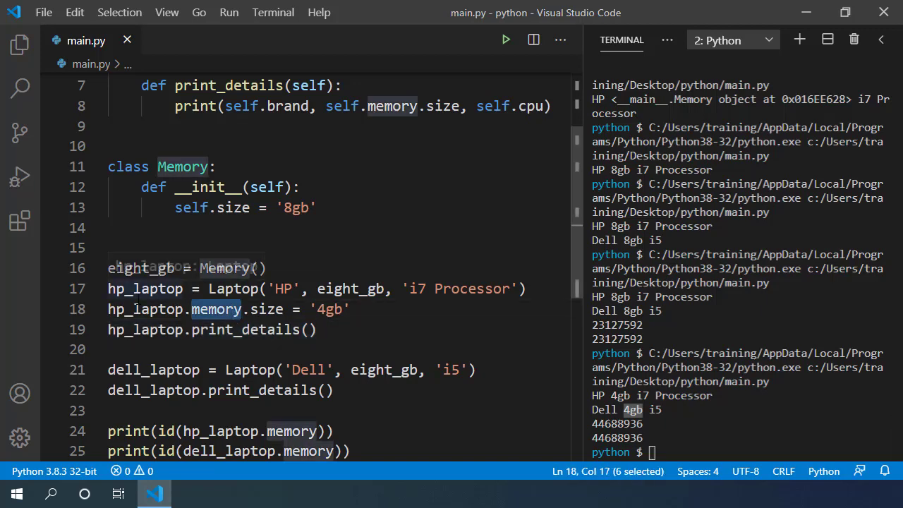
{"action": "double_click", "coordinate": [144, 287]}
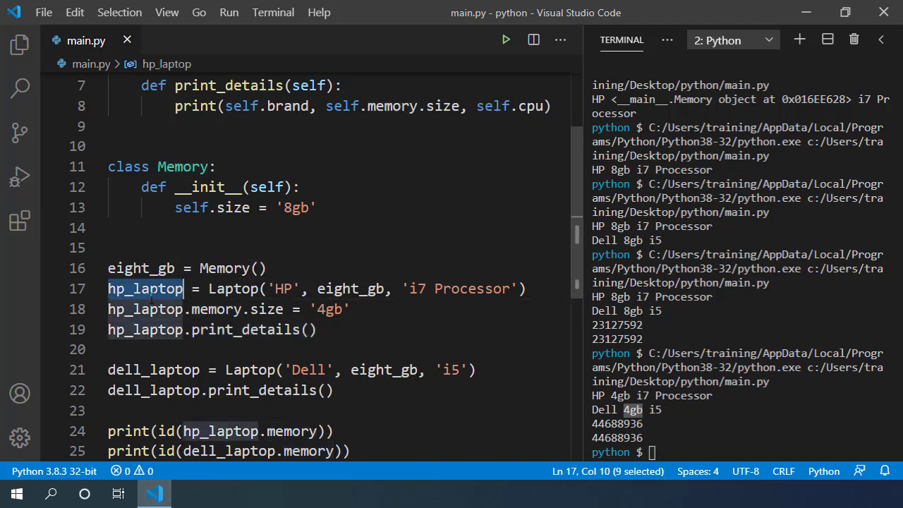
{"action": "scroll", "scroll_direction": "up", "scroll_amount": 3}
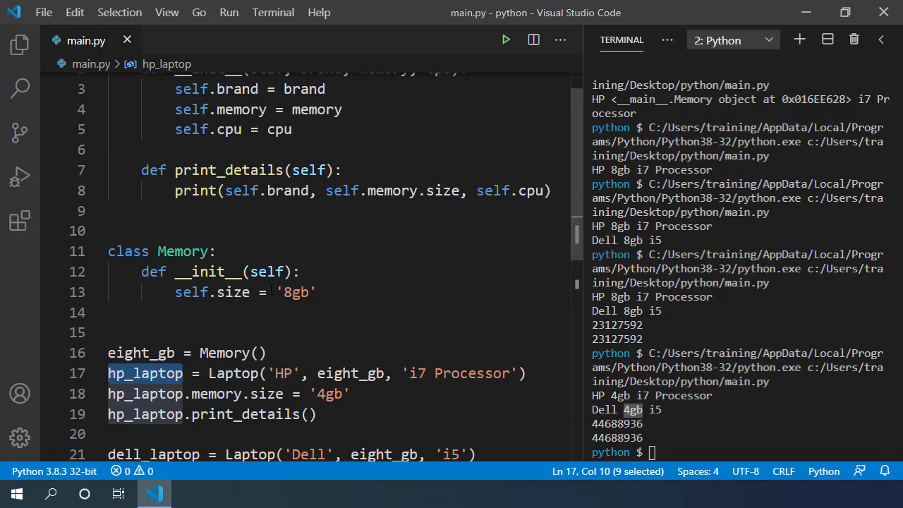
{"action": "scroll", "scroll_direction": "up", "scroll_amount": 3}
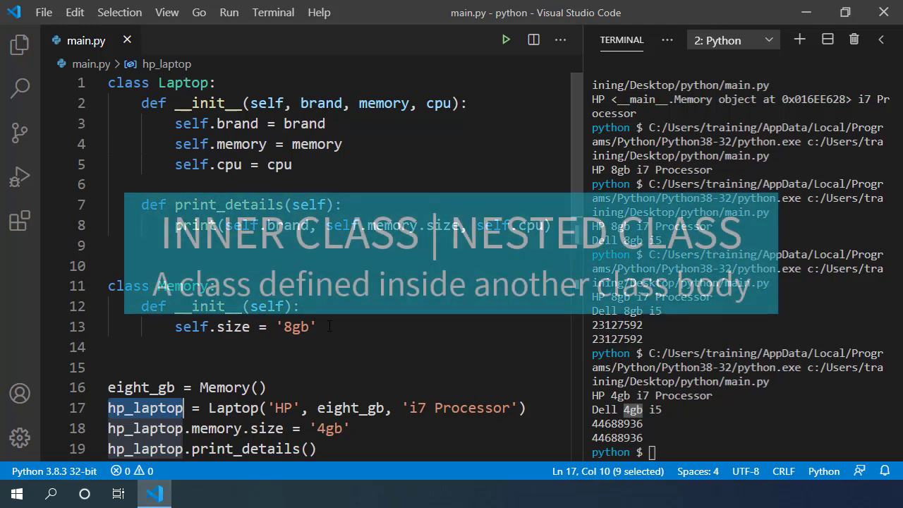
{"action": "scroll", "scroll_direction": "down", "scroll_amount": 3}
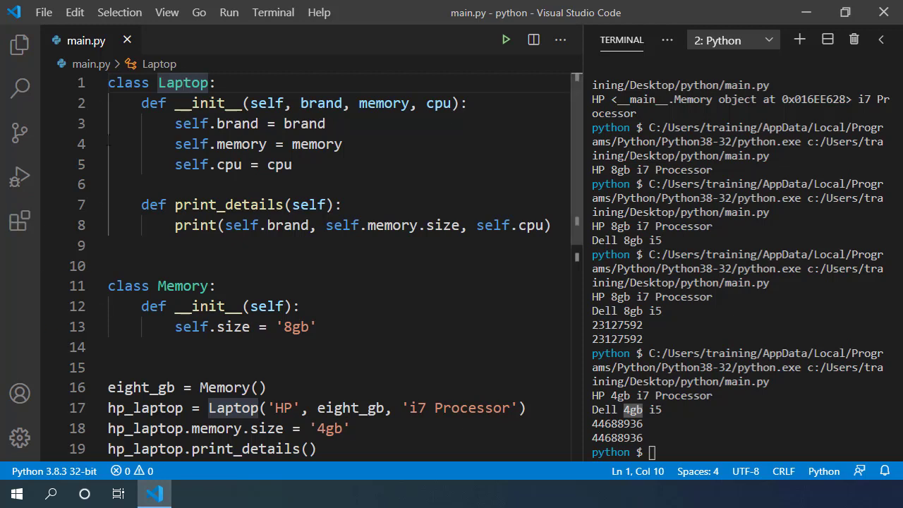
{"action": "double_click", "coordinate": [183, 81]}
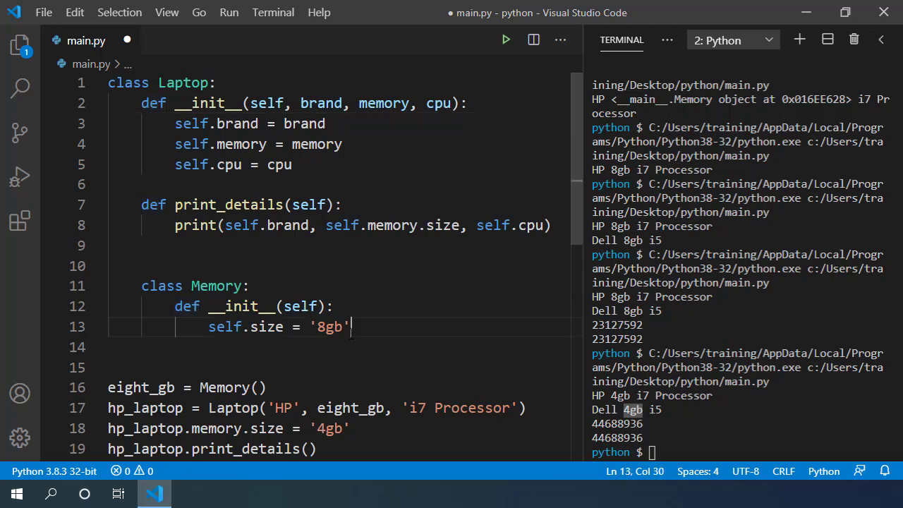
- With Memory nested in Laptop, replace self.memory = memory with self.Memory() in Laptop's constructor
{"action": "double_click", "coordinate": [223, 345]}
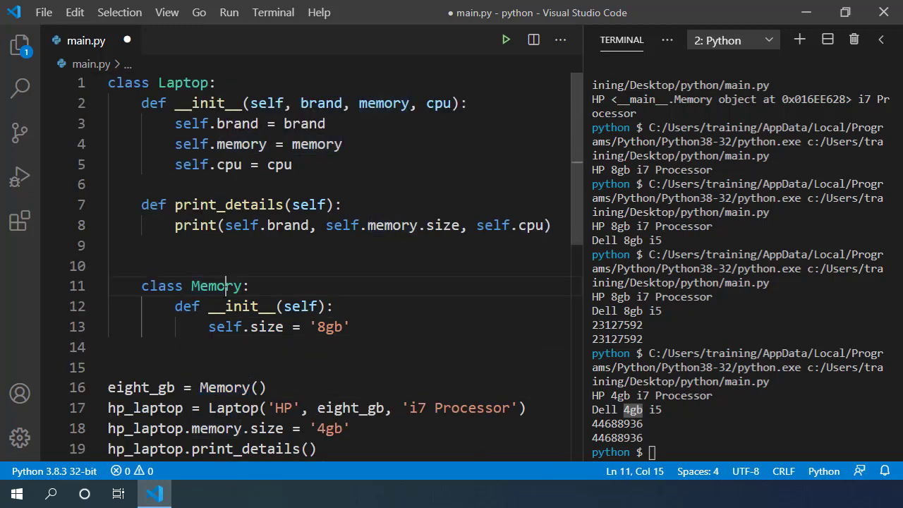
{"action": "double_click", "coordinate": [183, 82]}
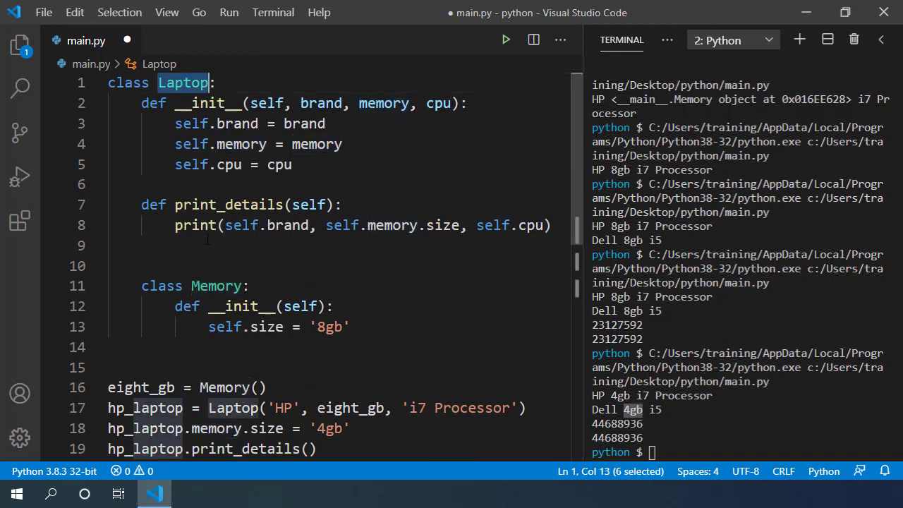
{"action": "double_click", "coordinate": [214, 285]}
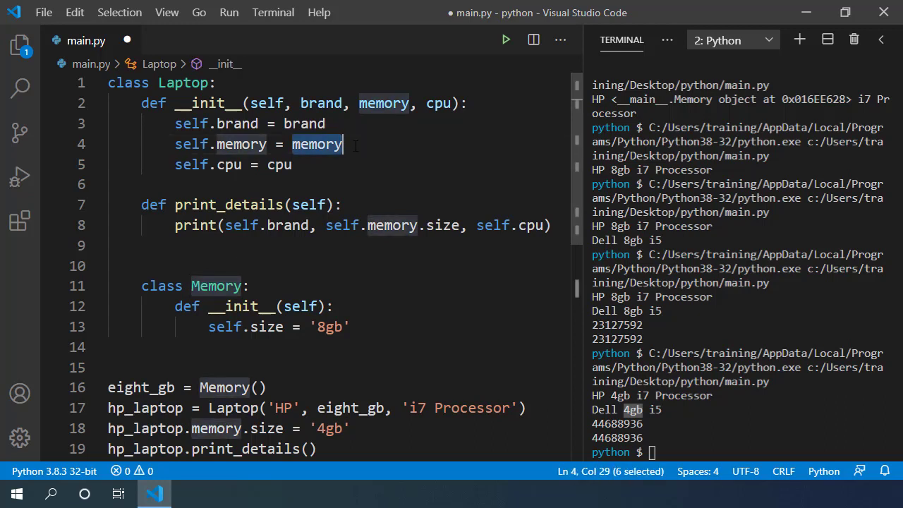
{"action": "double_click", "coordinate": [192, 143]}
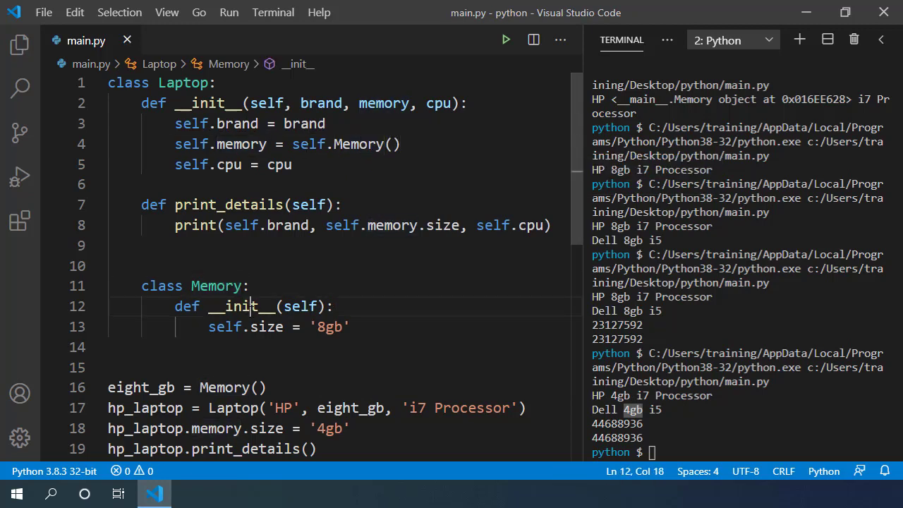
{"action": "double_click", "coordinate": [228, 305]}
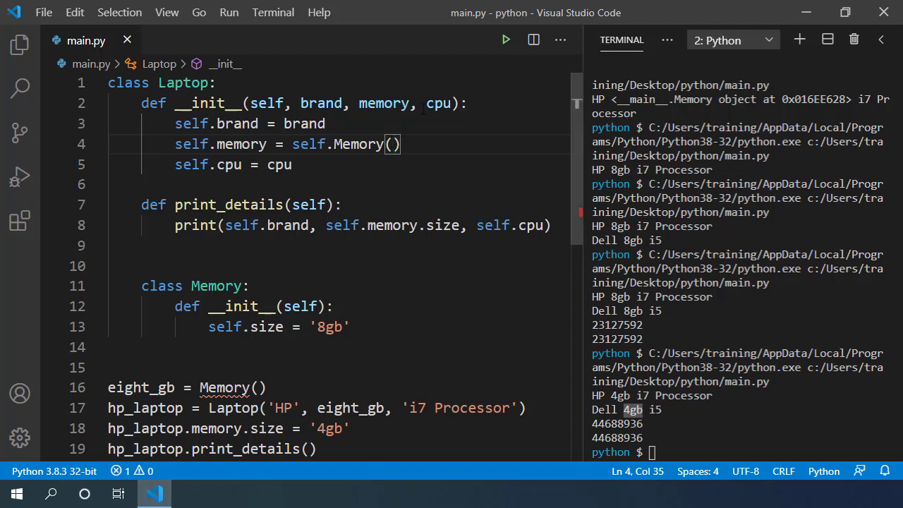
- Delete the memory parameter so Laptop's __init__ takes only self, brand and cpu
{"action": "double_click", "coordinate": [384, 103]}
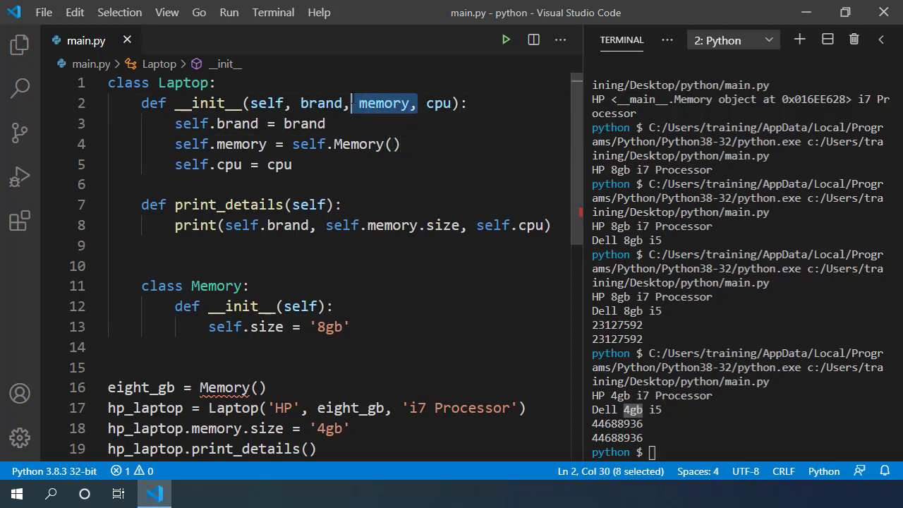
{"action": "key", "text": "Delete"}
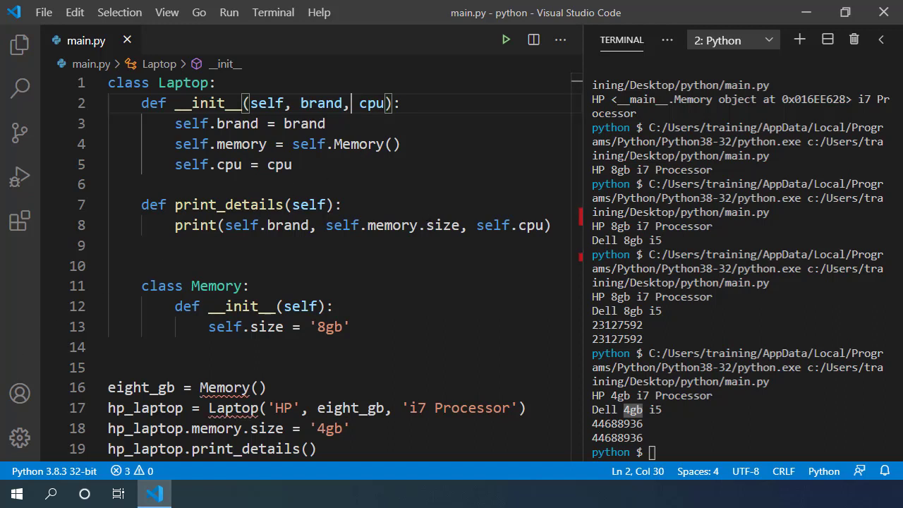
{"action": "scroll", "scroll_direction": "down", "scroll_amount": 3}
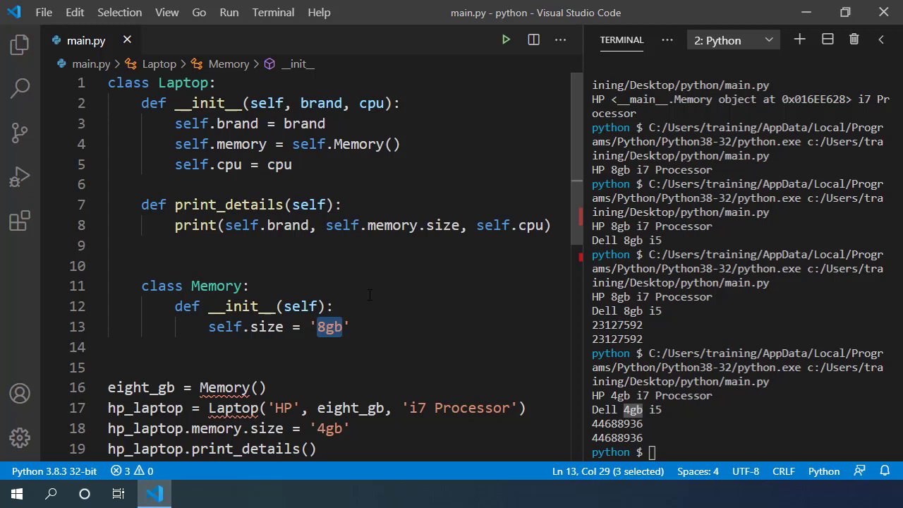
{"action": "scroll", "scroll_direction": "down", "scroll_amount": 3}
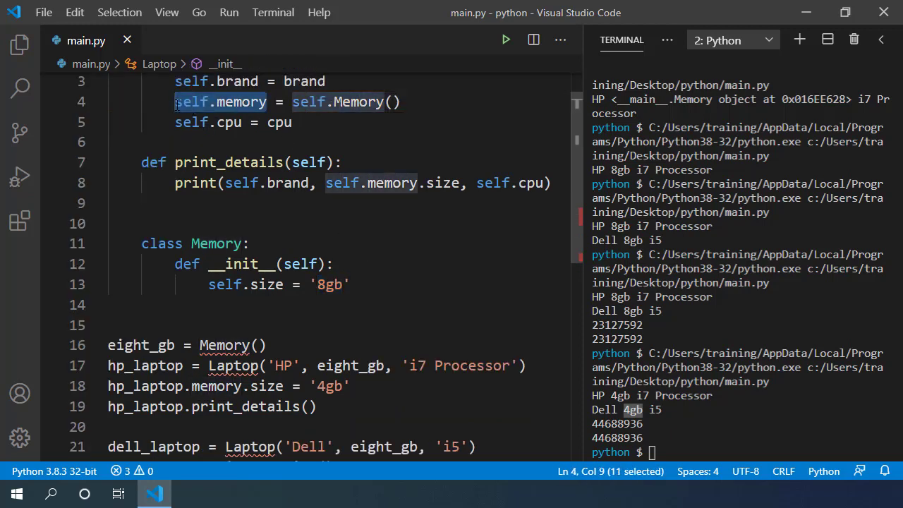
{"action": "scroll", "scroll_direction": "down", "scroll_amount": 3}
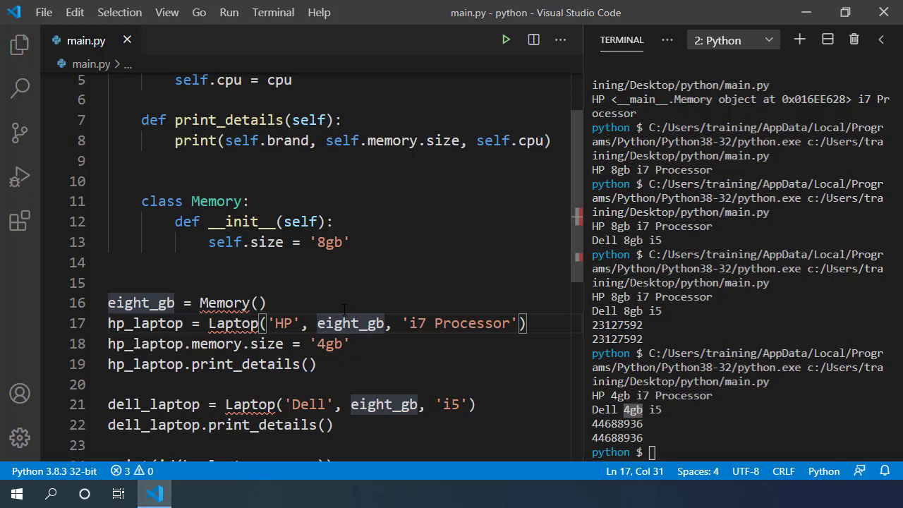
- Remove the eight_gb = Memory() line and the eight_gb argument from the HP and Dell Laptop calls, then save
{"action": "left_click", "coordinate": [265, 302]}
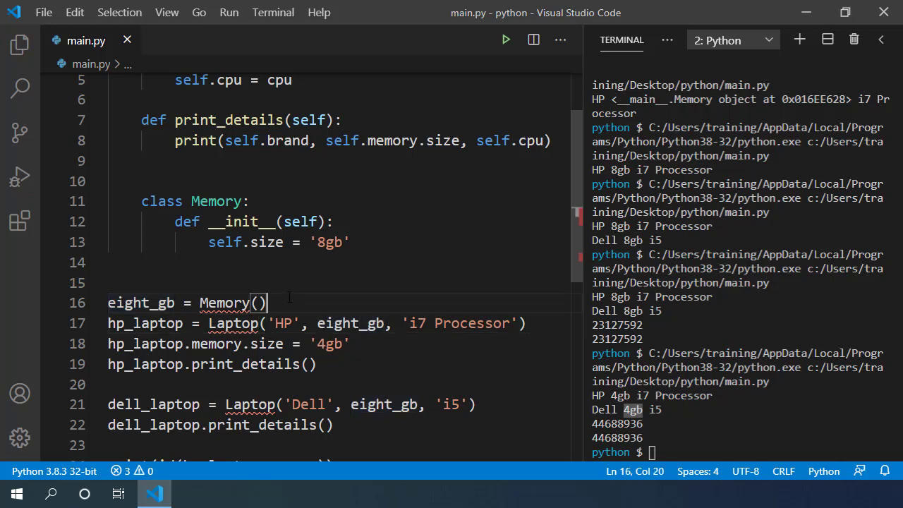
{"action": "key", "text": "ctrl+shift+k"}
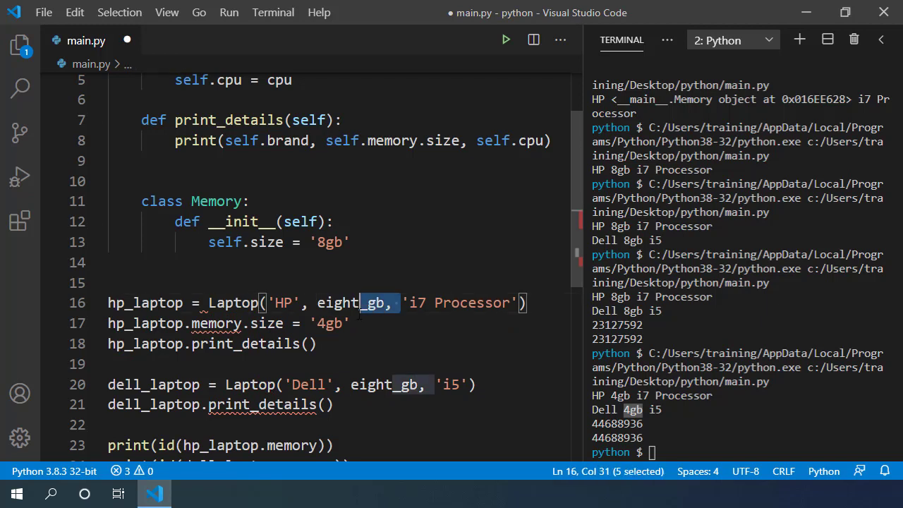
{"action": "key", "text": "Delete"}
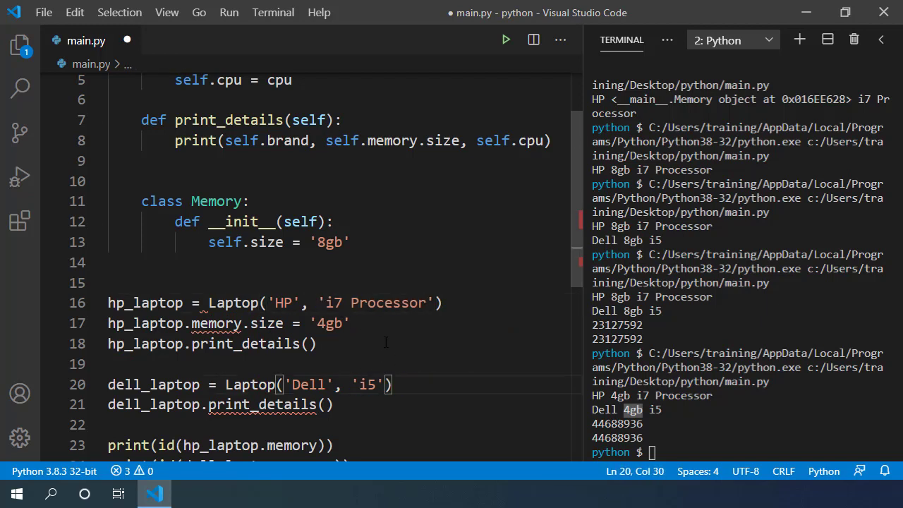
{"action": "key", "text": "ctrl+s"}
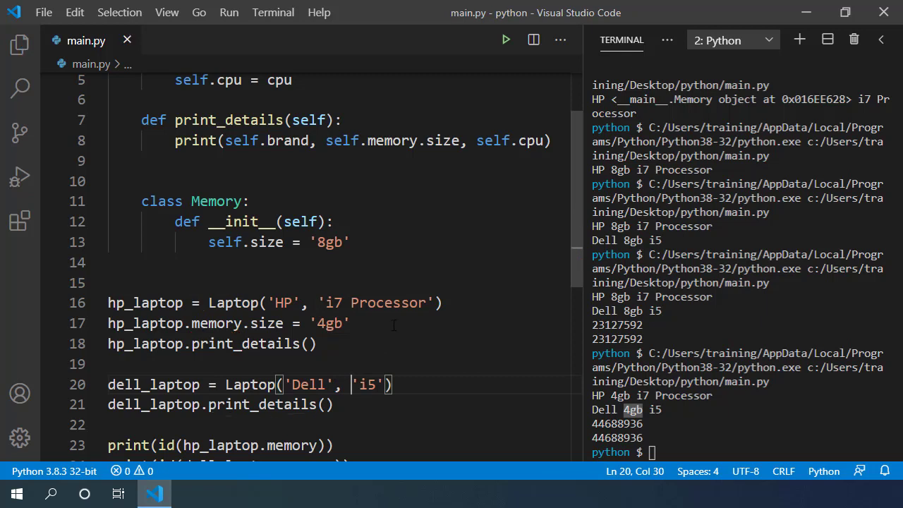
{"action": "double_click", "coordinate": [266, 281]}
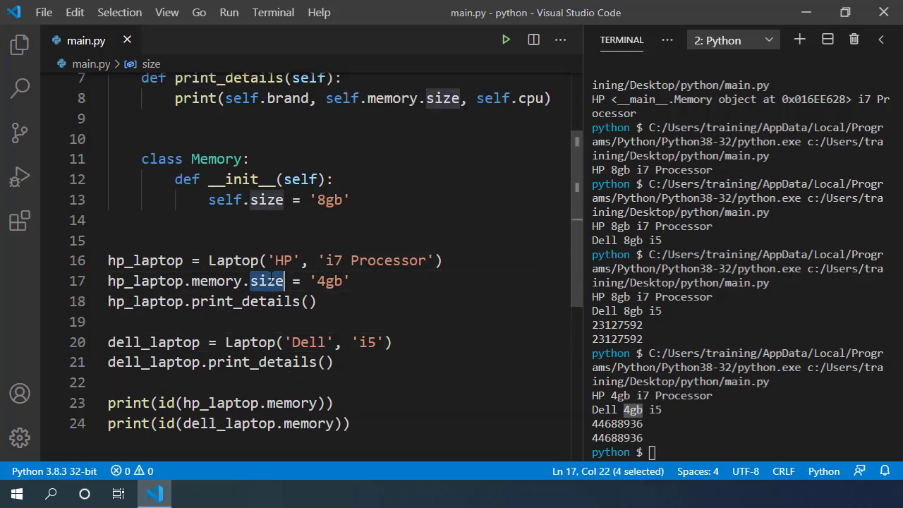
{"action": "double_click", "coordinate": [216, 281]}
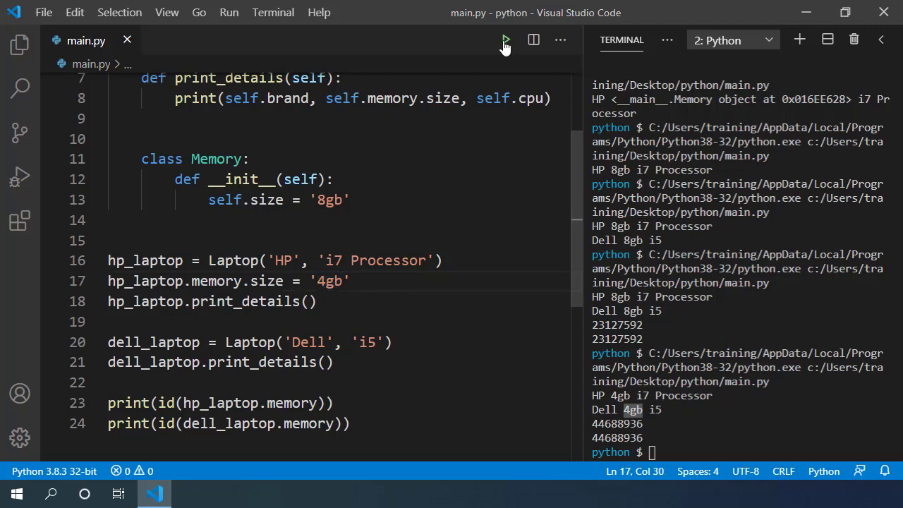
- Run main.py to see HP 4gb, Dell 8gb and two different memory ids in the terminal
{"action": "left_click", "coordinate": [505, 40]}
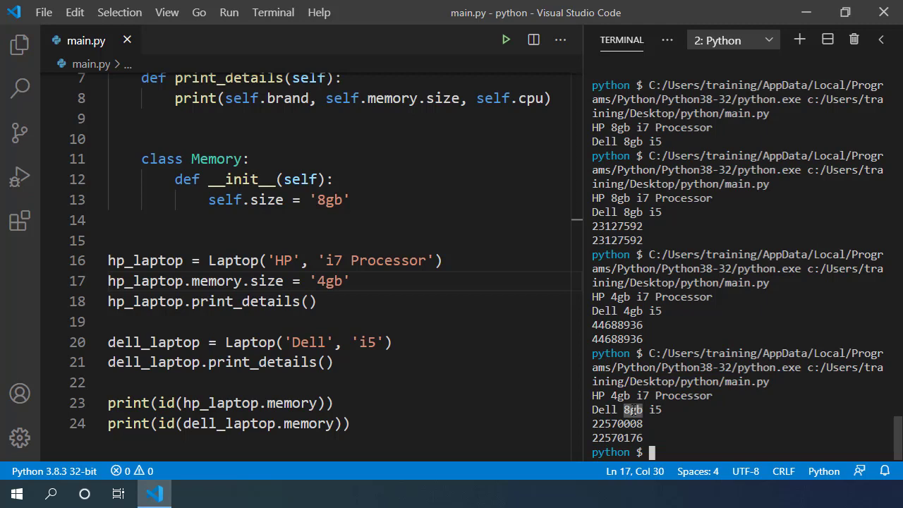
{"action": "mouse_move", "coordinate": [477, 353]}
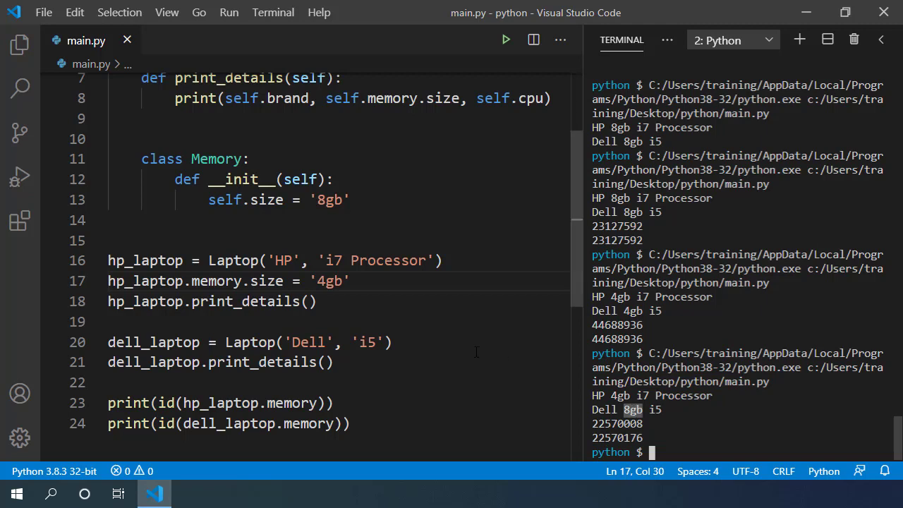
{"action": "scroll", "scroll_direction": "down", "scroll_amount": 3}
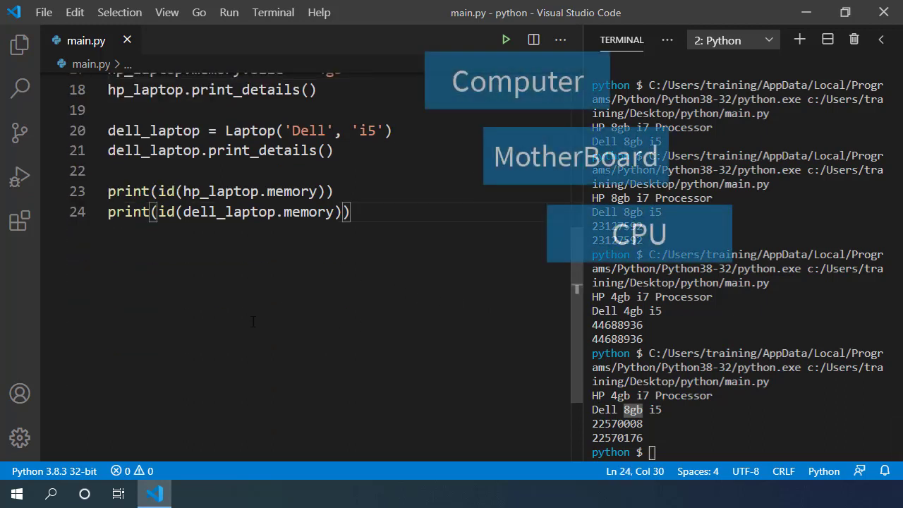
- Add blank lines below the memory id print statements and scroll back to the top of main.py
{"action": "key", "text": "Enter"}
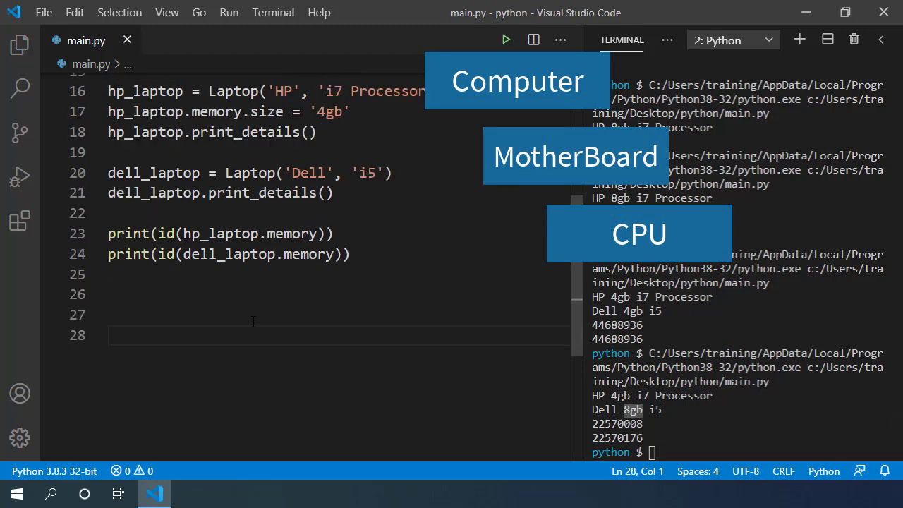
{"action": "scroll", "scroll_direction": "up", "scroll_amount": 3}
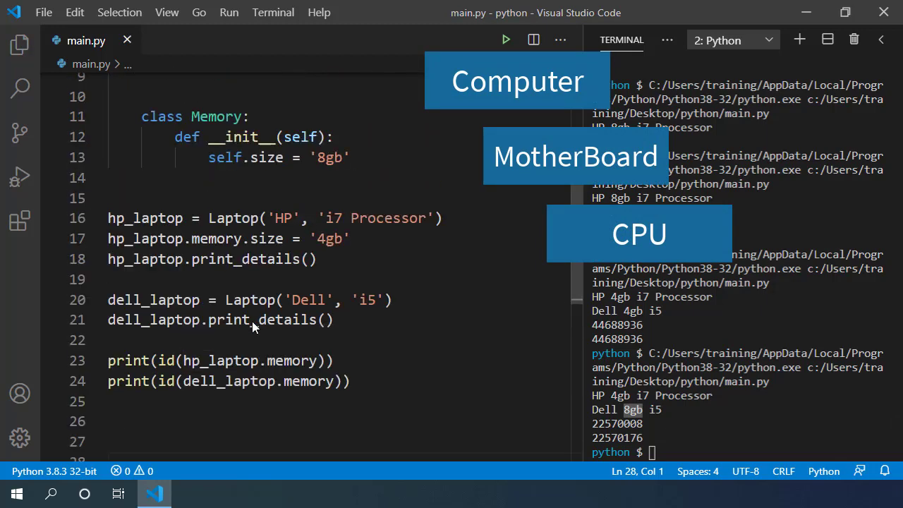
{"action": "scroll", "scroll_direction": "up", "scroll_amount": 3}
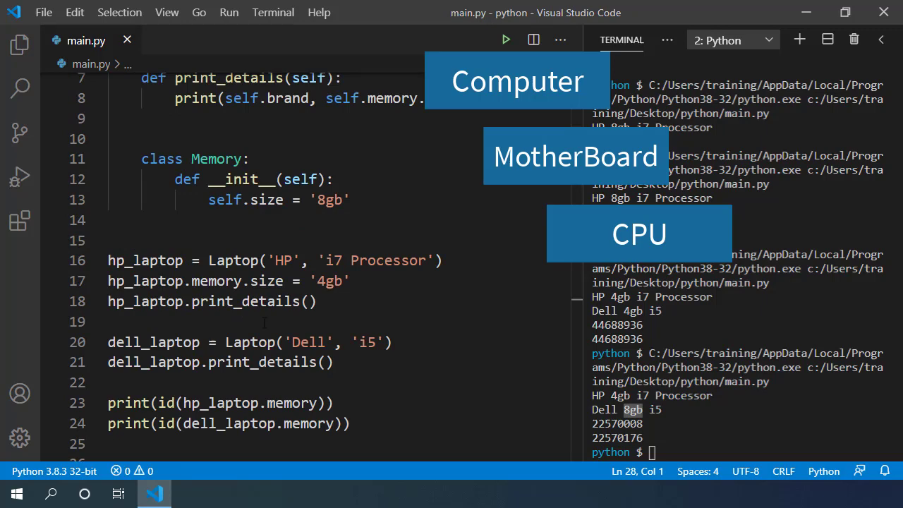
{"action": "scroll", "scroll_direction": "up", "scroll_amount": 3}
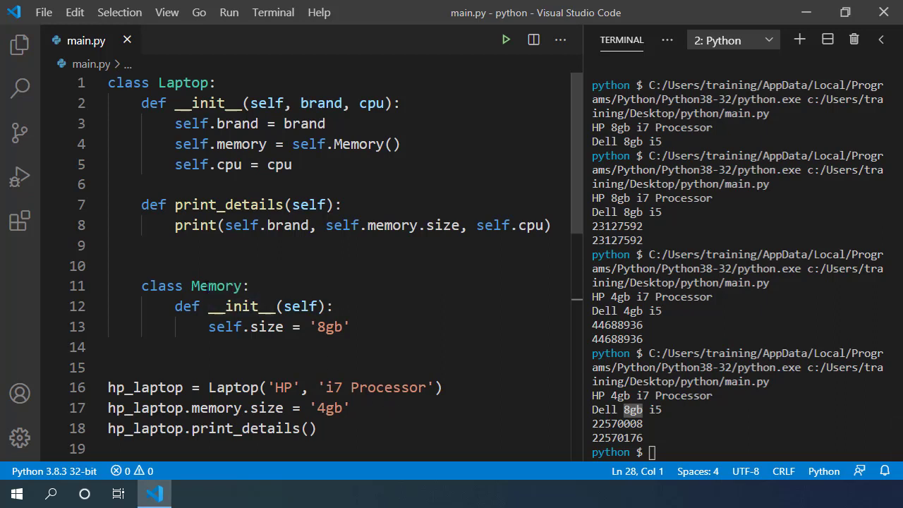
{"action": "double_click", "coordinate": [214, 284]}
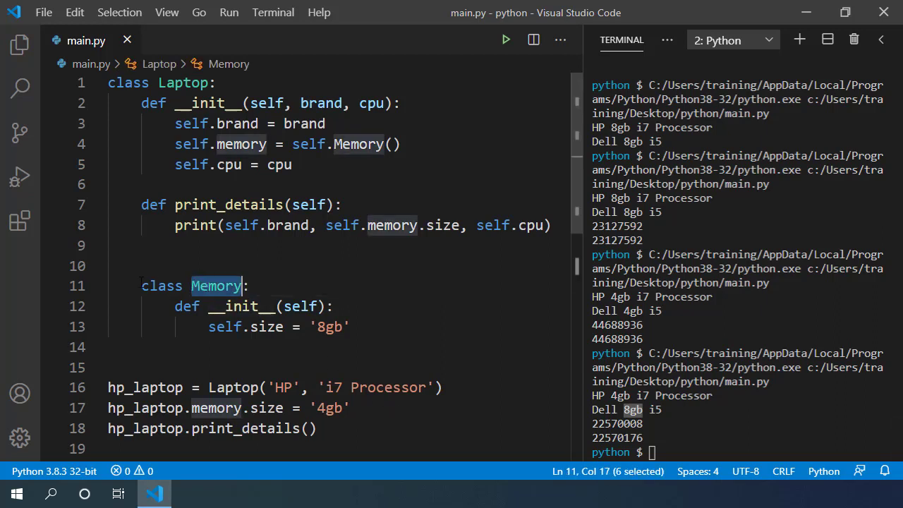